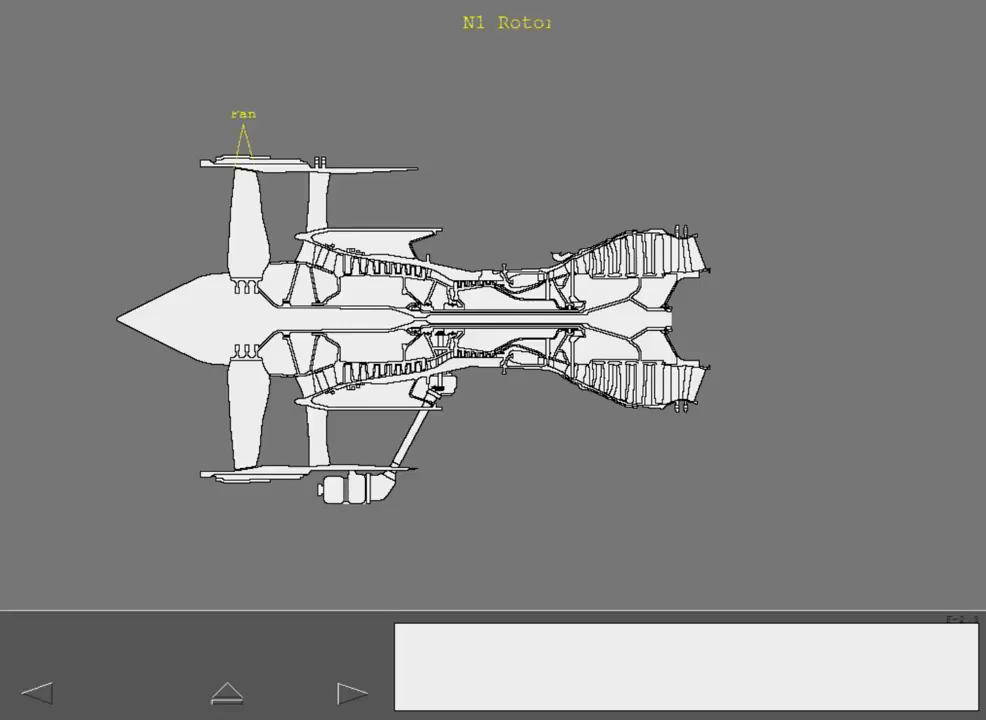
Advance through the N1, N2, N3 rotor, accessory gearbox and thrust reverser pages to END OF TOPIC
left_click(347, 690)
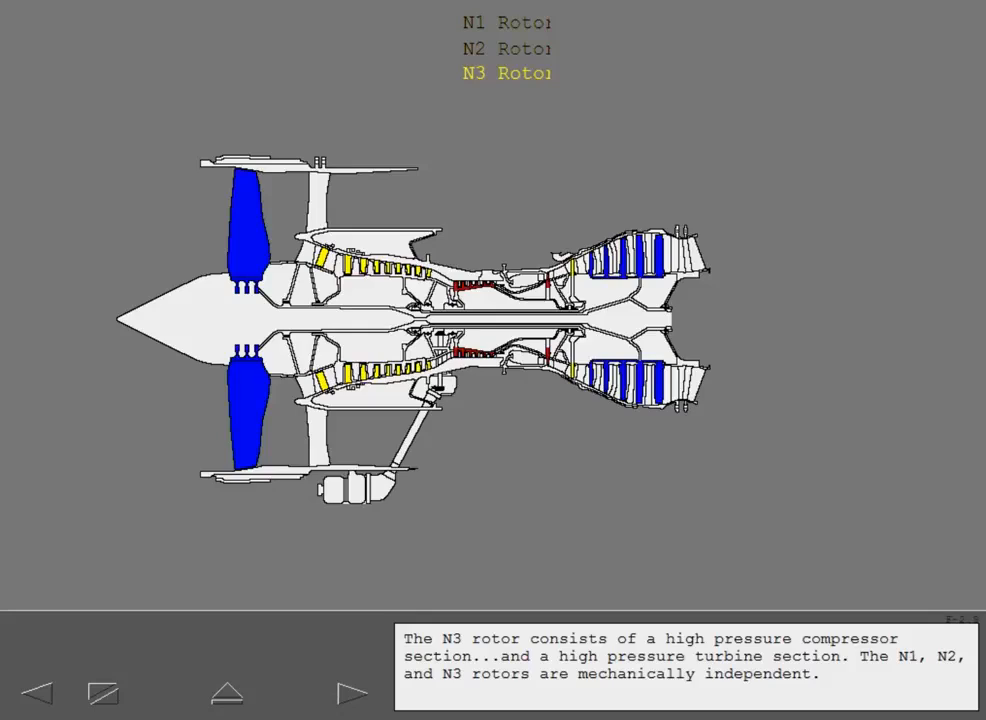
left_click(350, 692)
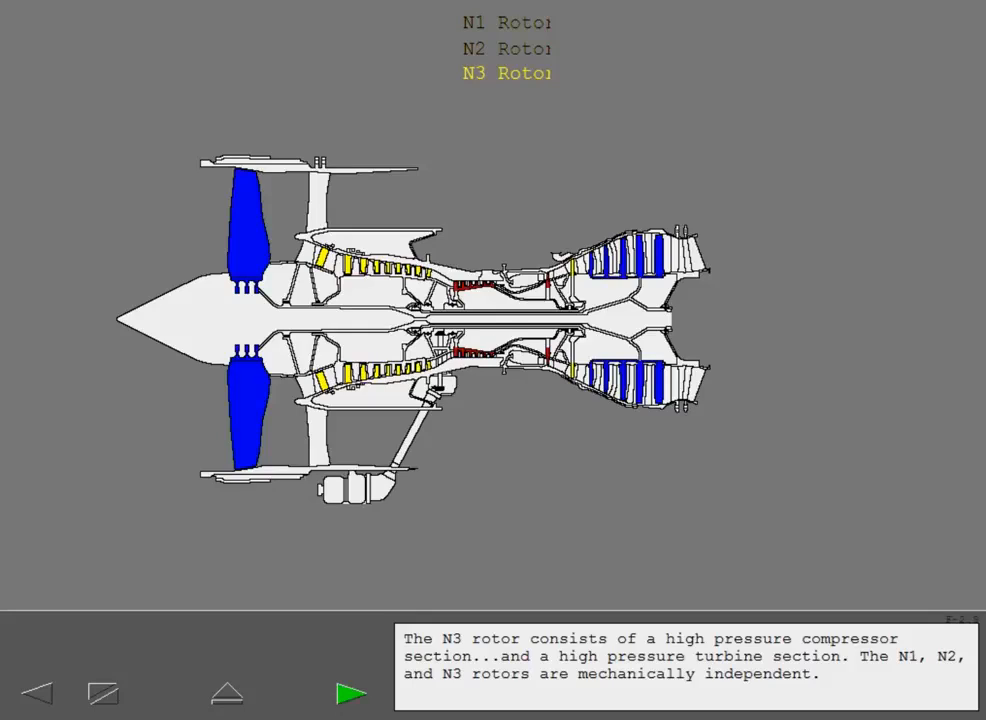
left_click(350, 692)
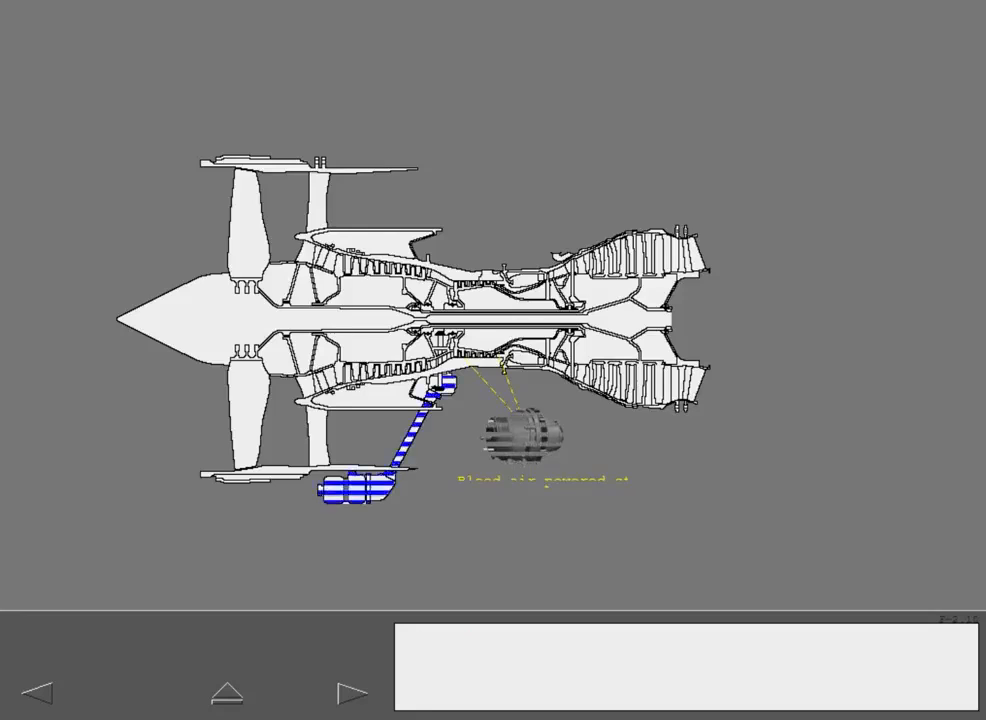
left_click(355, 691)
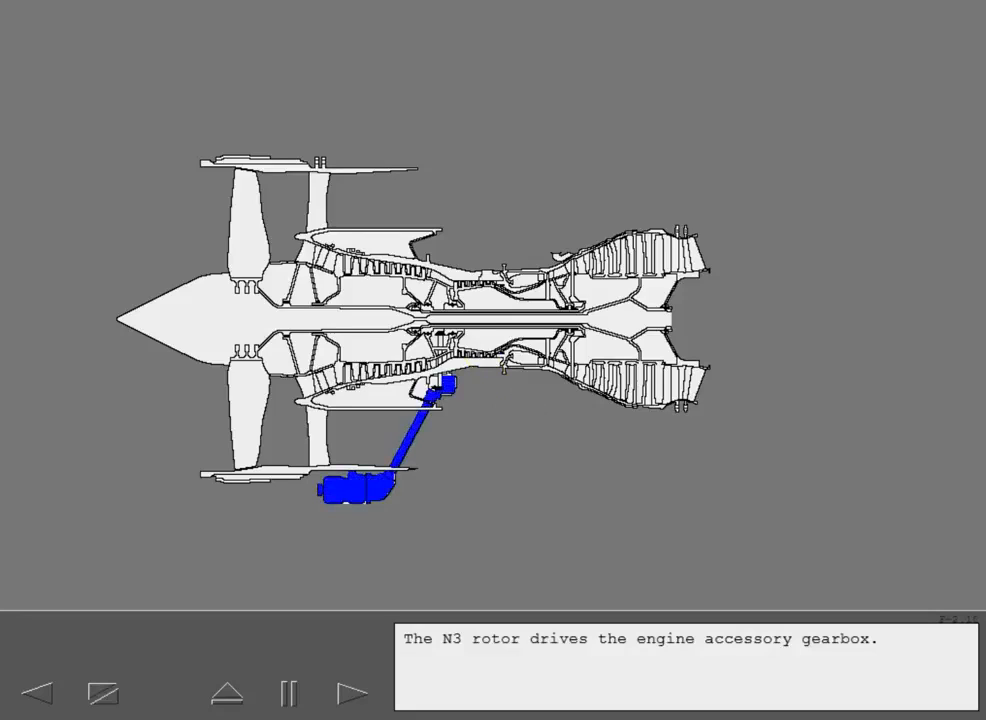
left_click(353, 691)
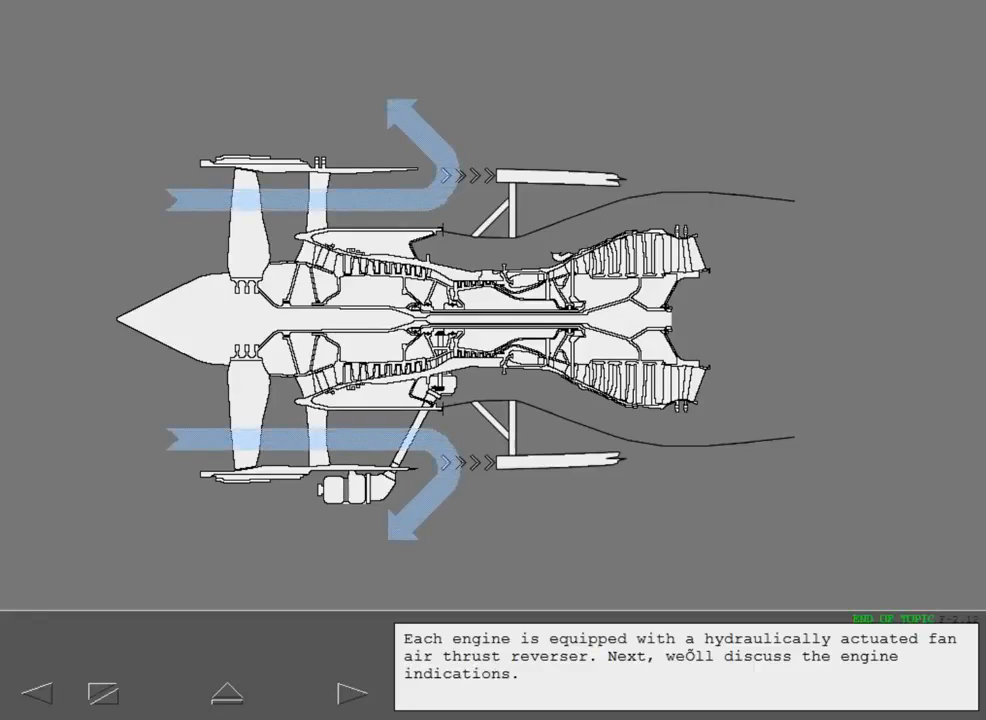
Start the engine indications topic showing enlarged EPR, N1 and EGT gauges
left_click(352, 690)
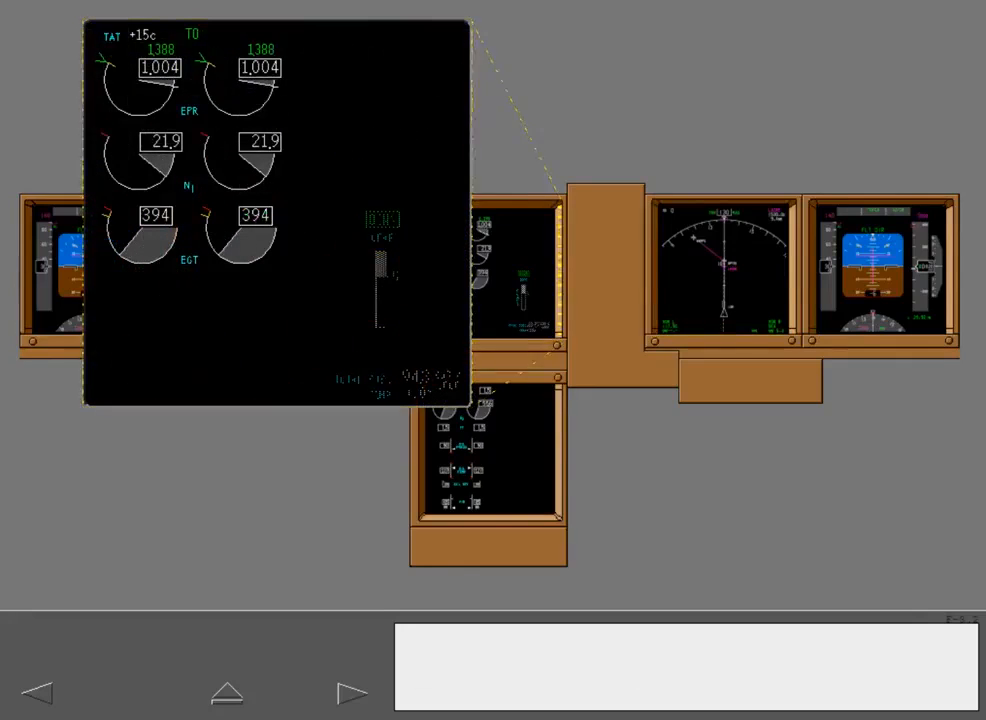
Step through the EPR, N1 and EGT primary indication pages until the EGT gauge is marked
left_click(353, 692)
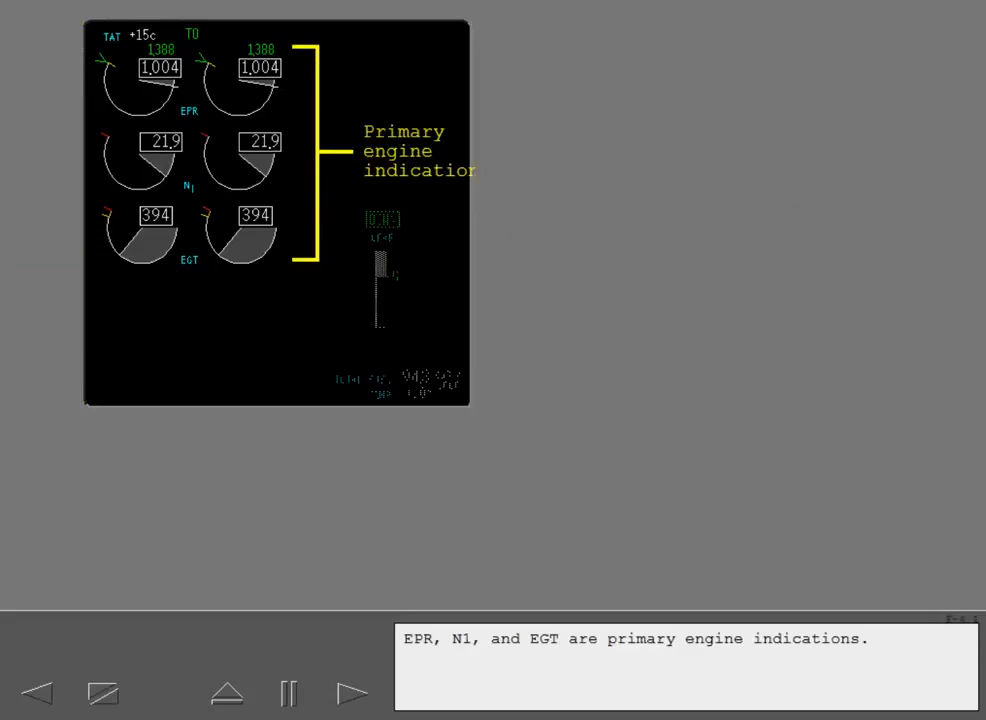
left_click(353, 692)
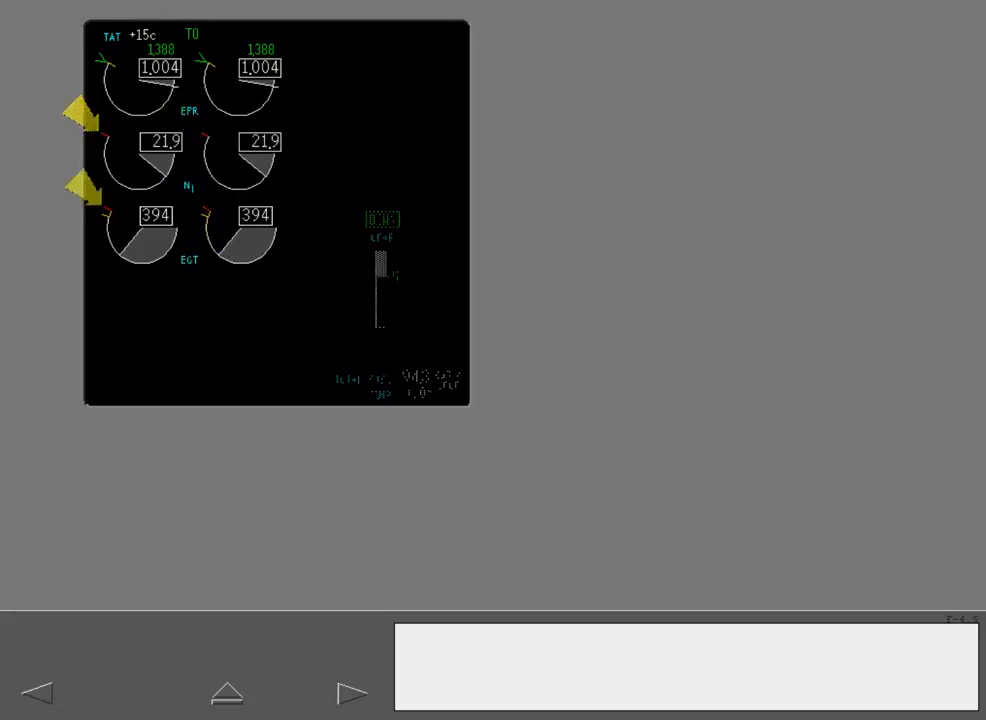
left_click(353, 692)
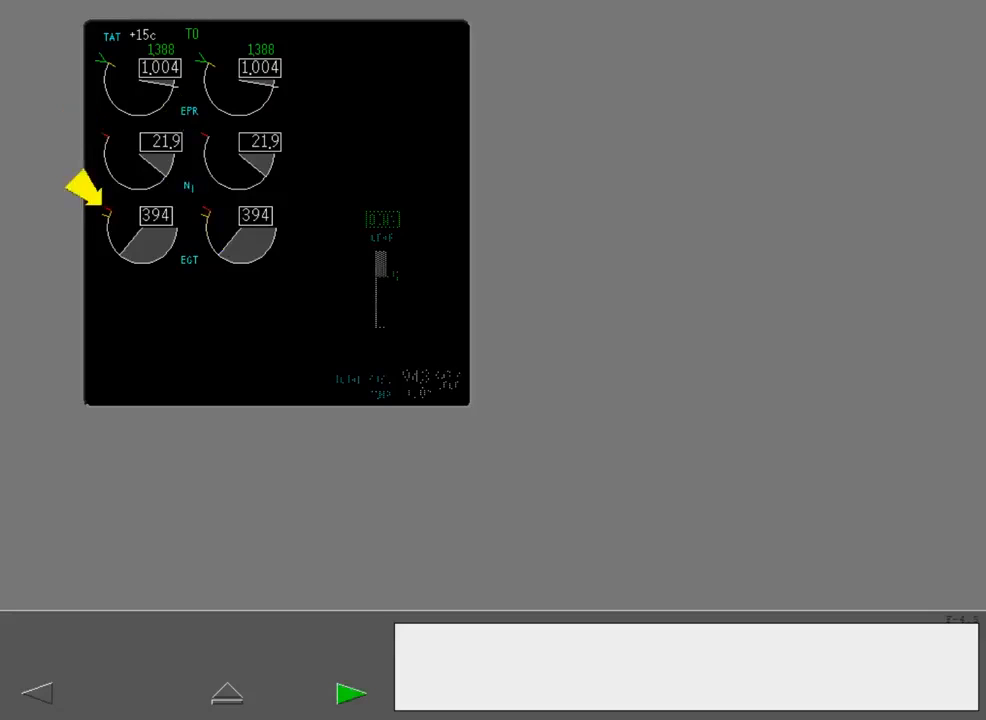
Advance past the green reference EPR explanation to the page boxing the N1 gauges
left_click(352, 692)
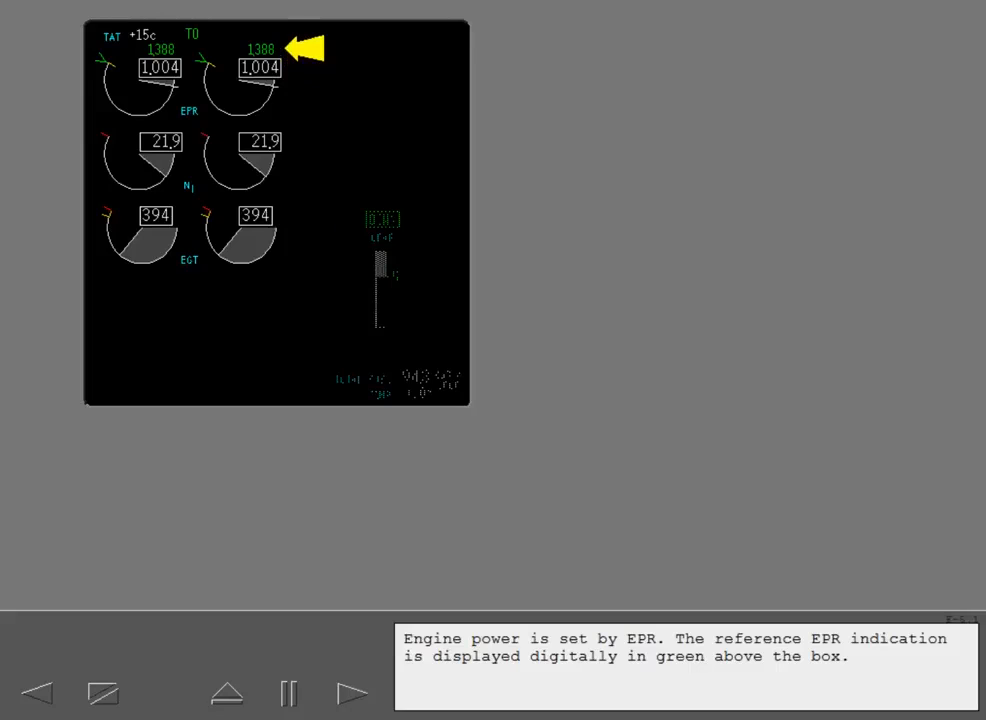
left_click(353, 692)
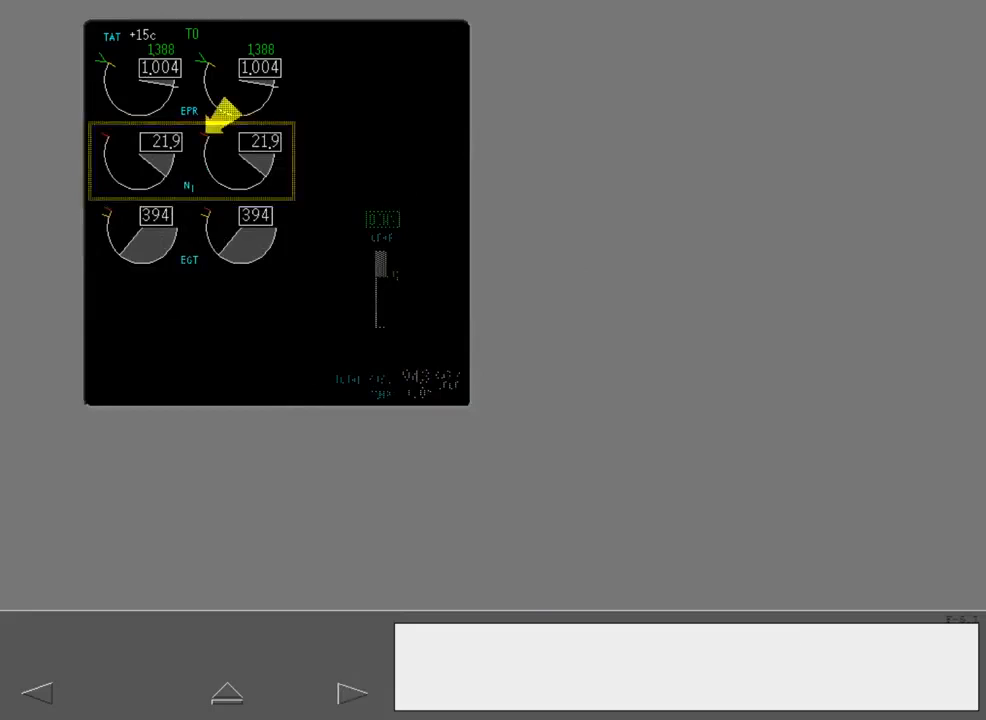
Move past the N1 page to the EGT page showing the right engine at 481
left_click(353, 692)
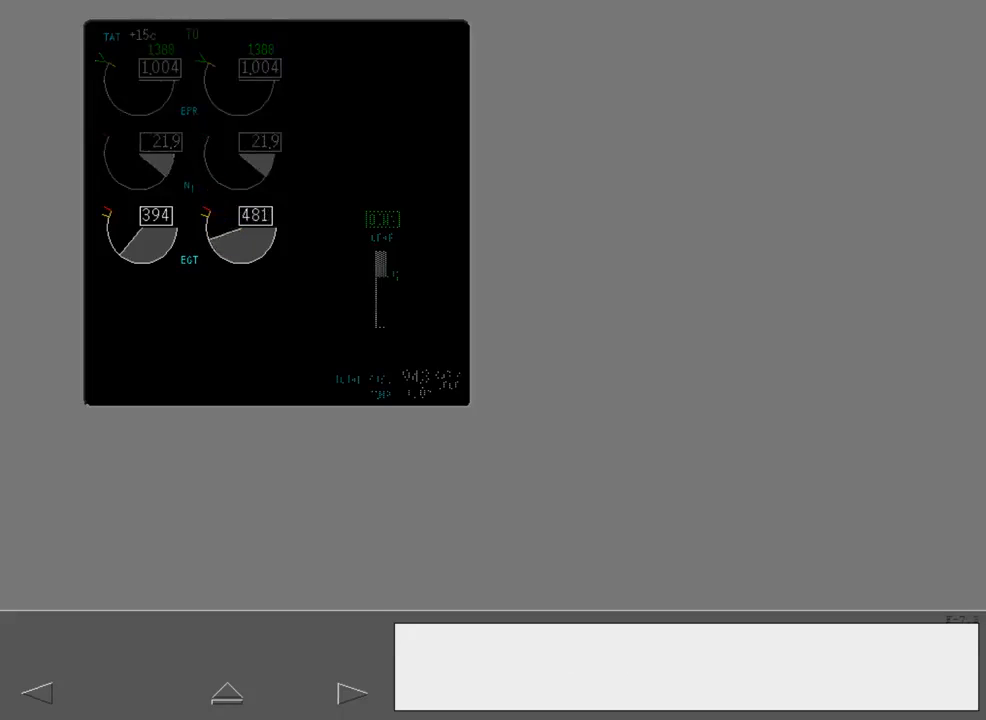
Go through the EGT amber band exceedance and inhibit explanation pages
left_click(354, 692)
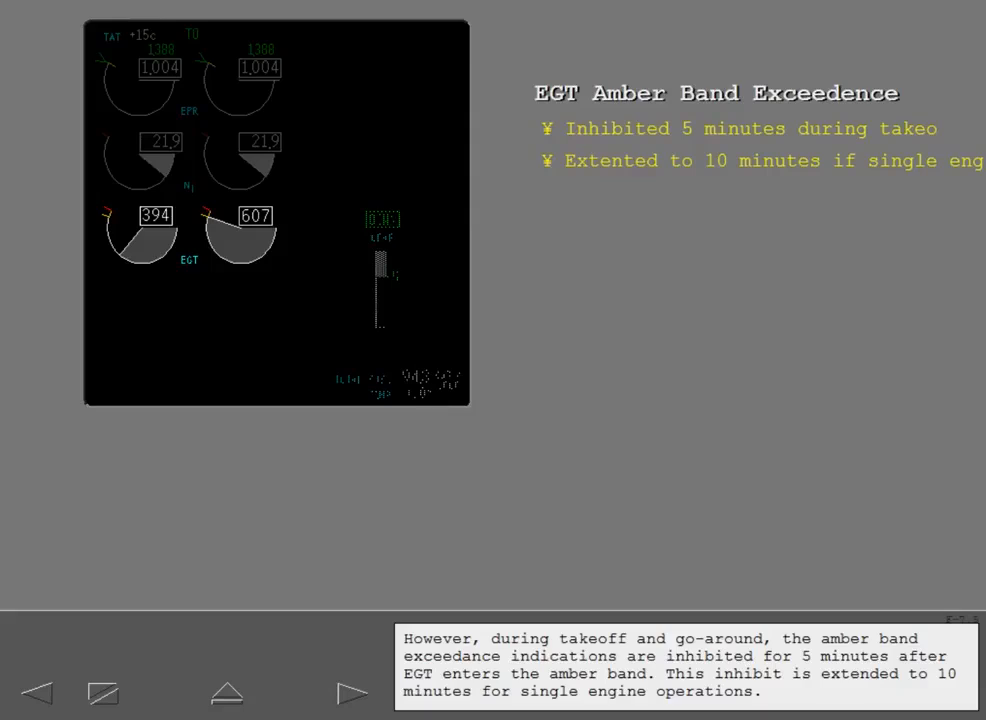
left_click(351, 693)
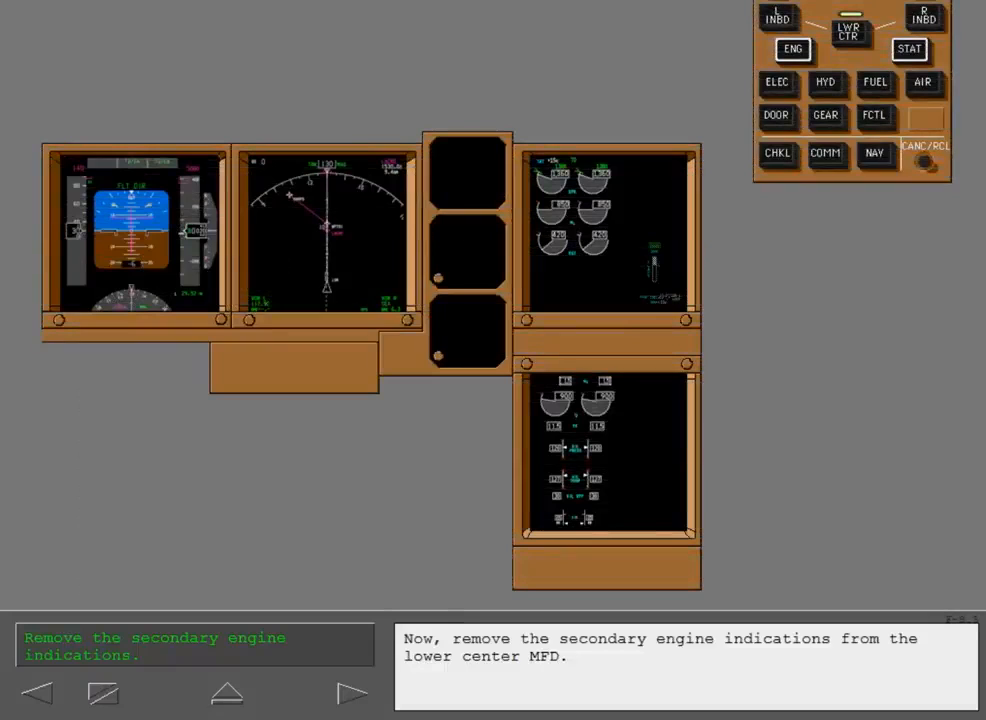
Remove the secondary engine indications from the lower MFD, then advance to the MFD failure page
left_click(792, 49)
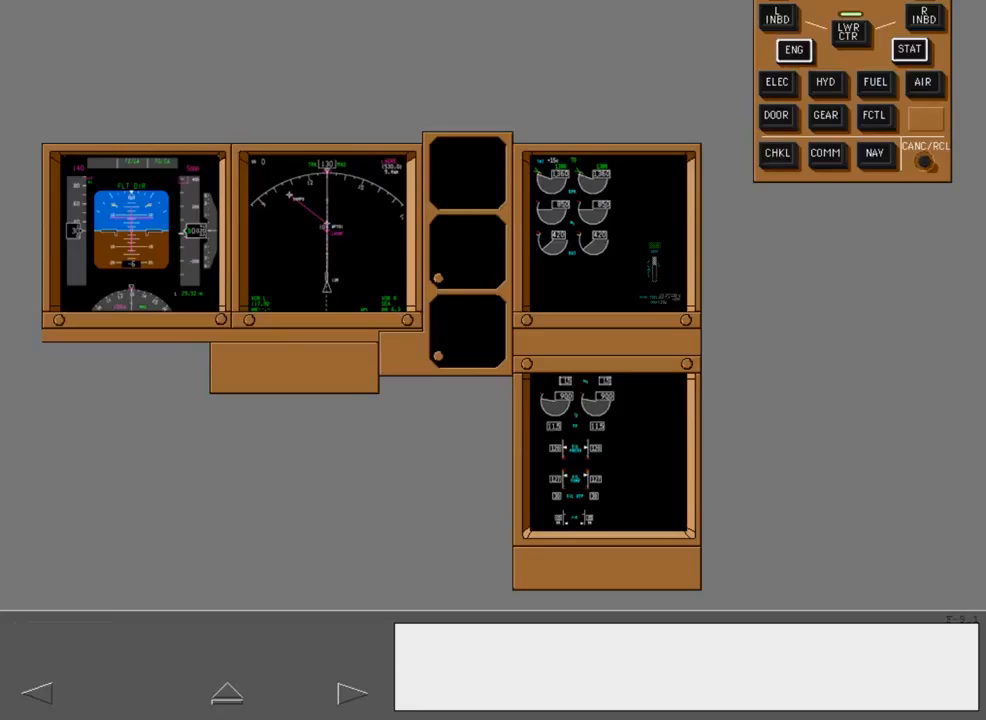
left_click(793, 49)
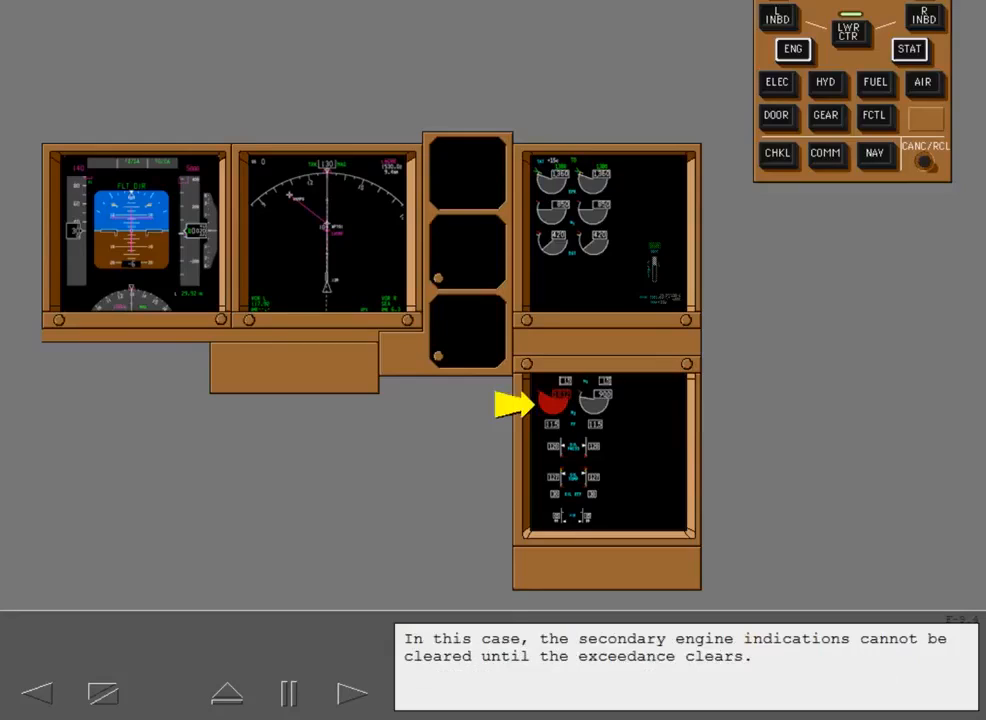
left_click(353, 692)
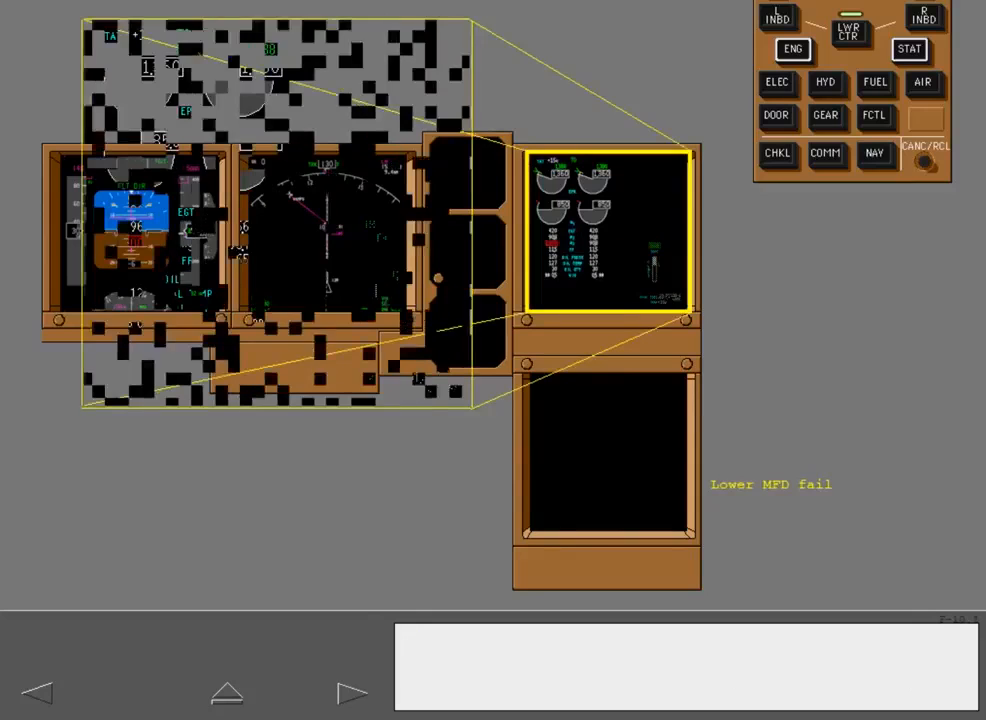
Continue through the compact format narration and the red boxed N3 exceedance explanation
left_click(352, 692)
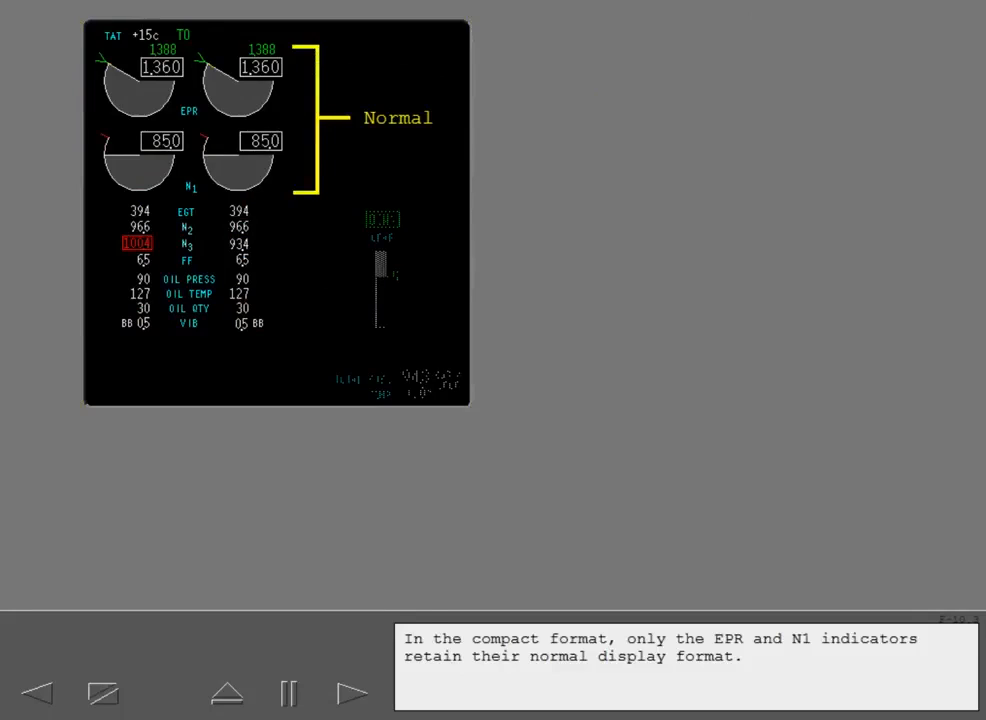
left_click(352, 692)
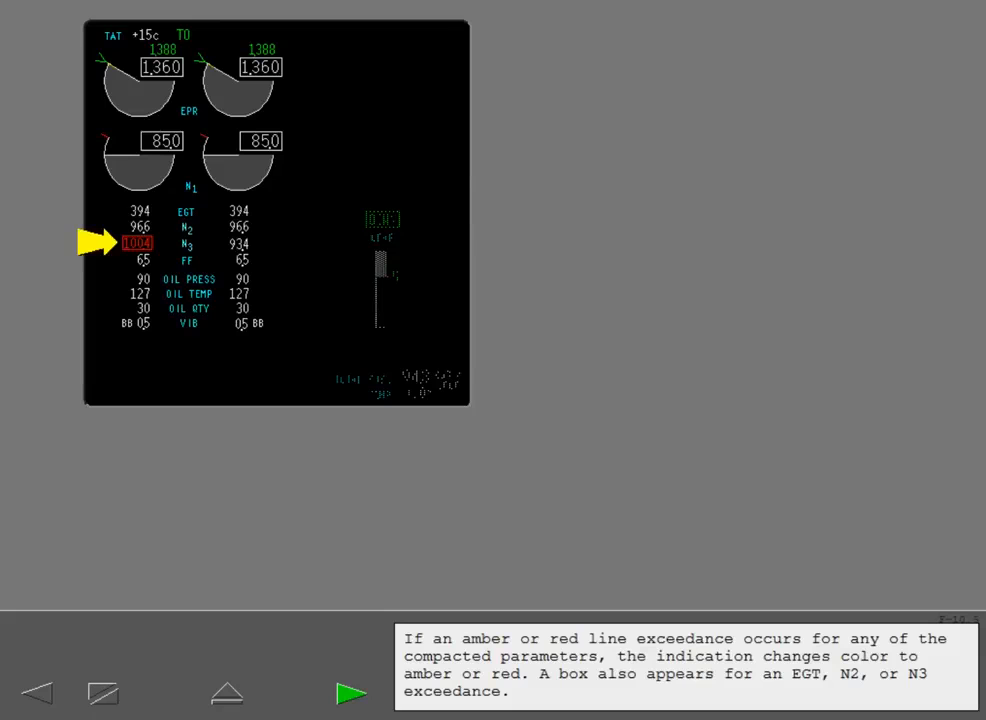
left_click(351, 693)
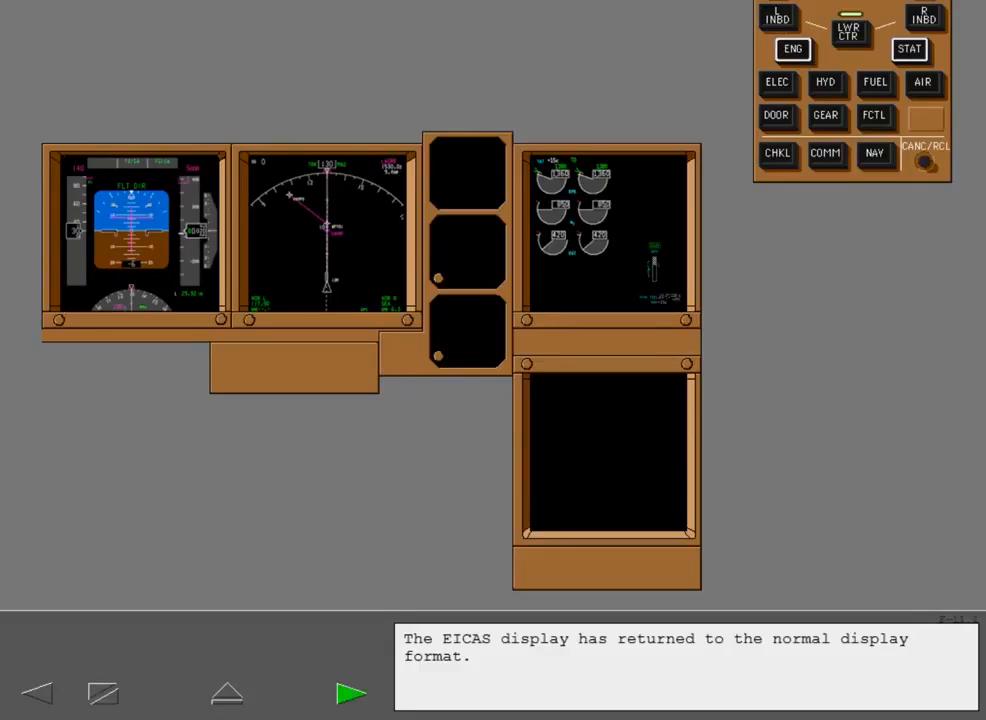
Advance from the EICAS normal display format page to Thrust Reference Mode Part 1
left_click(352, 692)
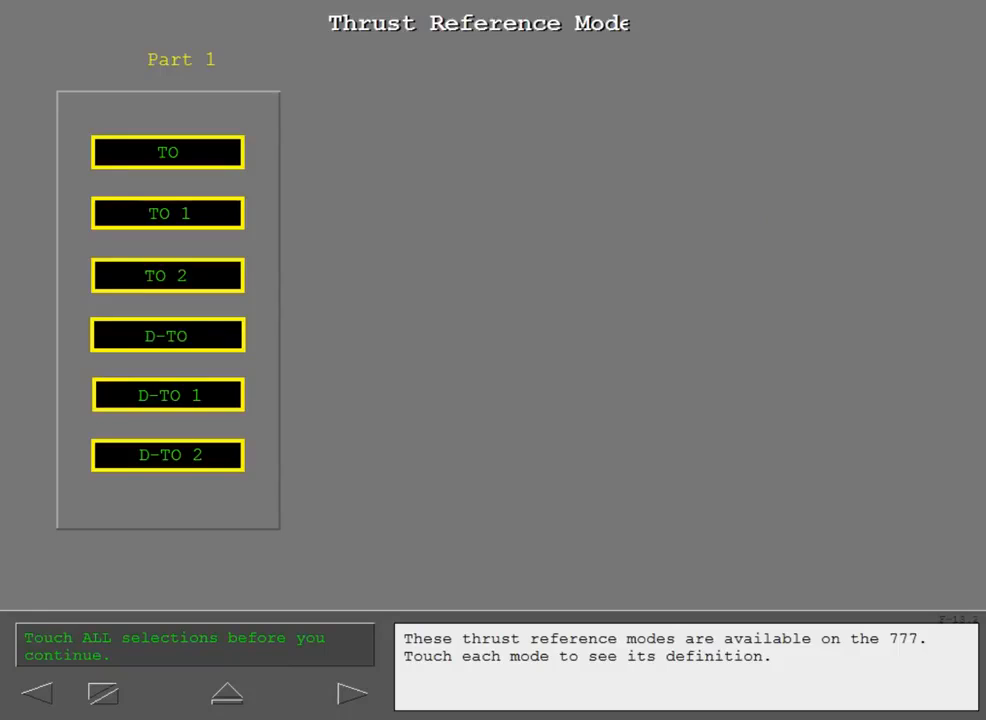
View the TO, TO 1, TO 2, D-TO, D-TO 1 and D-TO 2 definitions, then go to Part 2
left_click(167, 152)
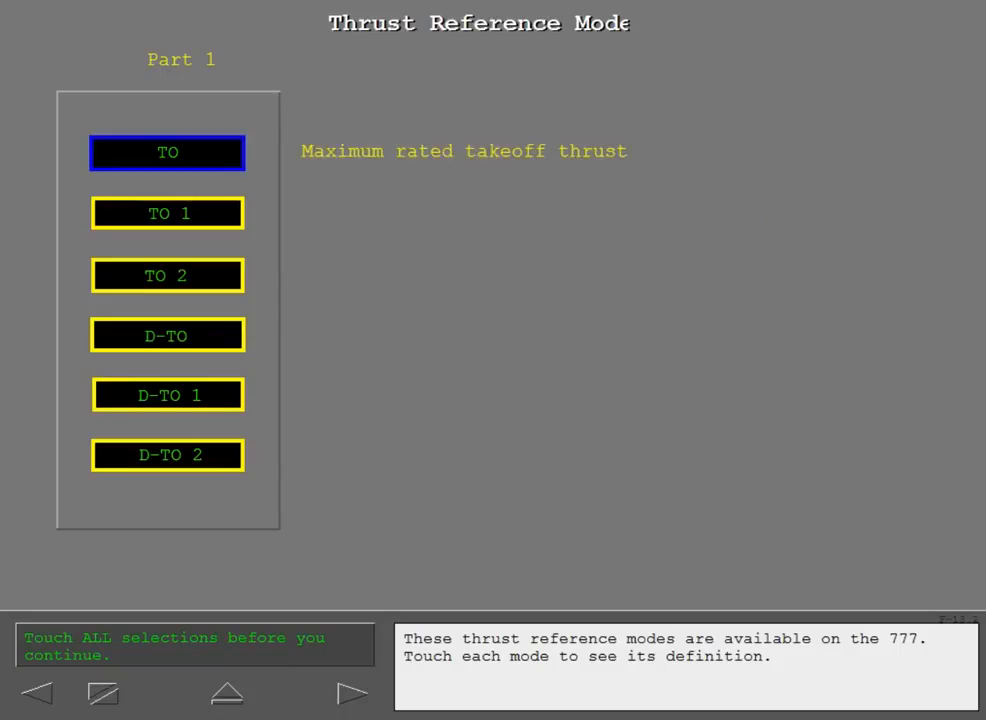
left_click(167, 212)
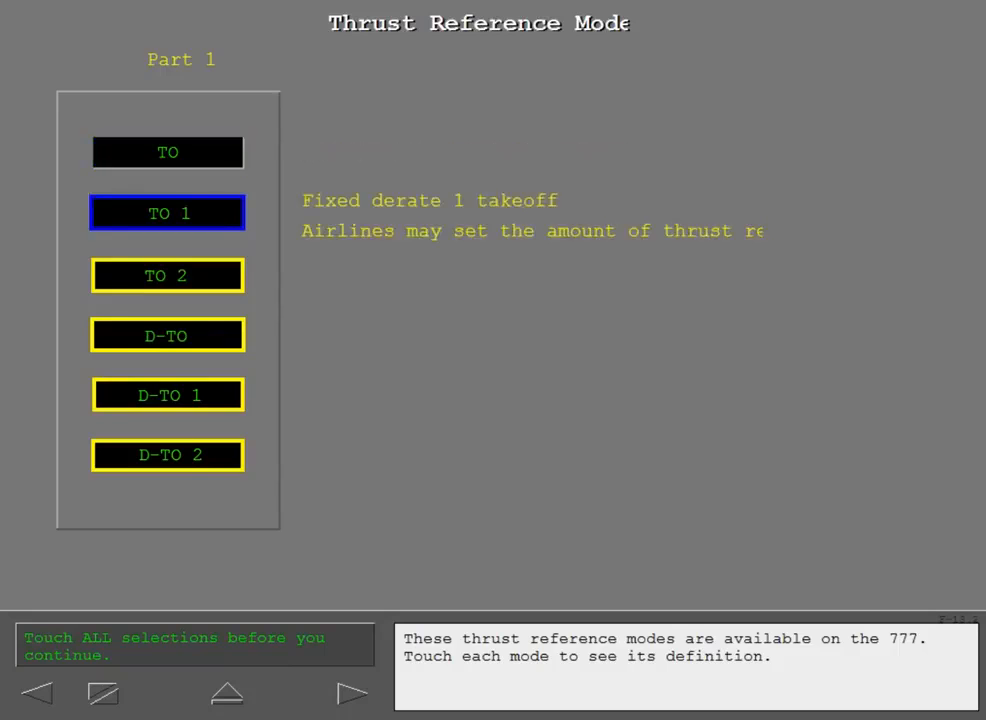
left_click(167, 275)
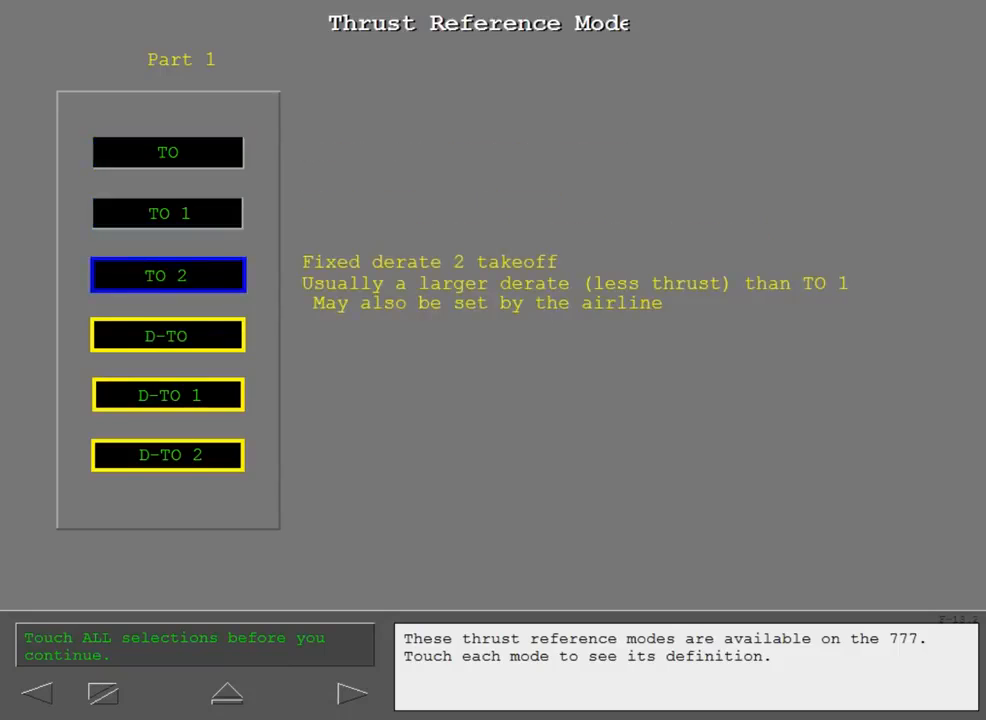
left_click(167, 335)
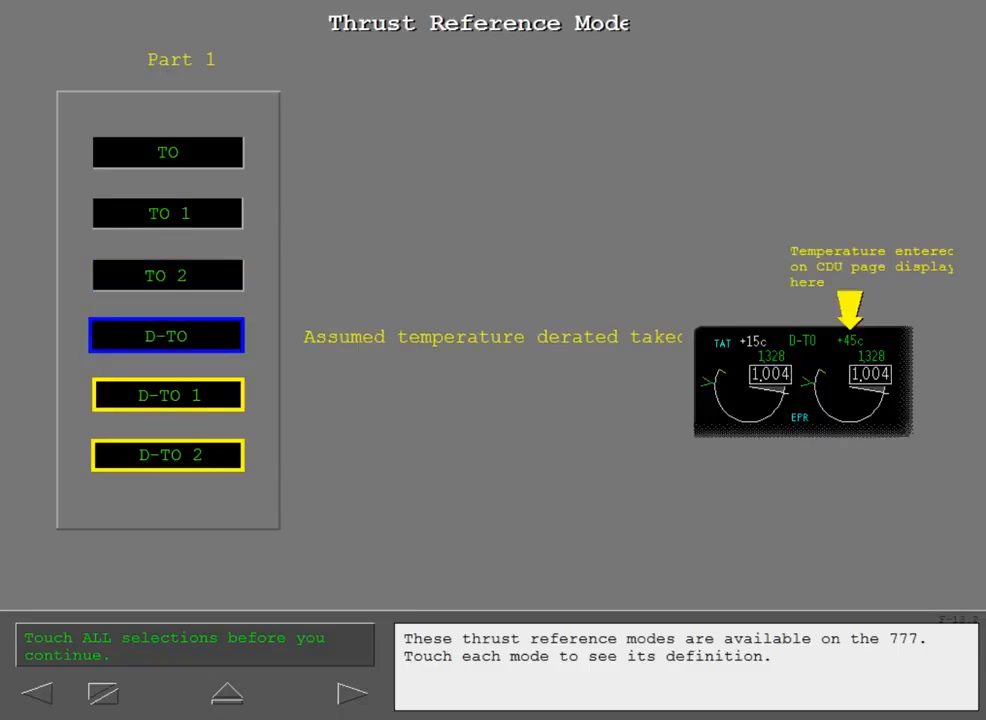
left_click(167, 394)
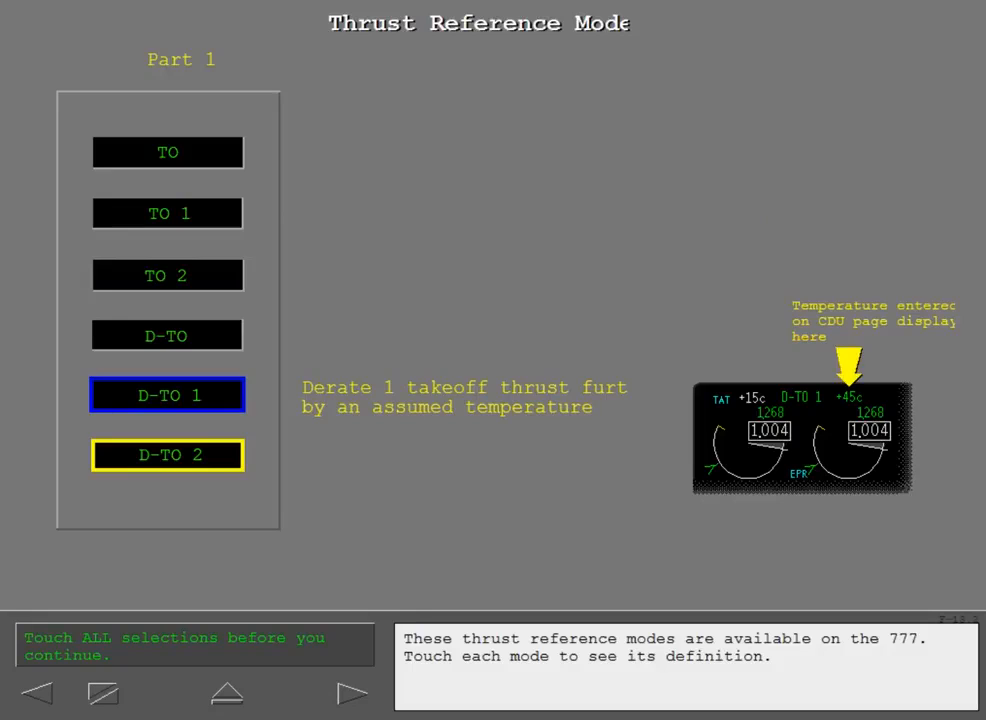
left_click(167, 454)
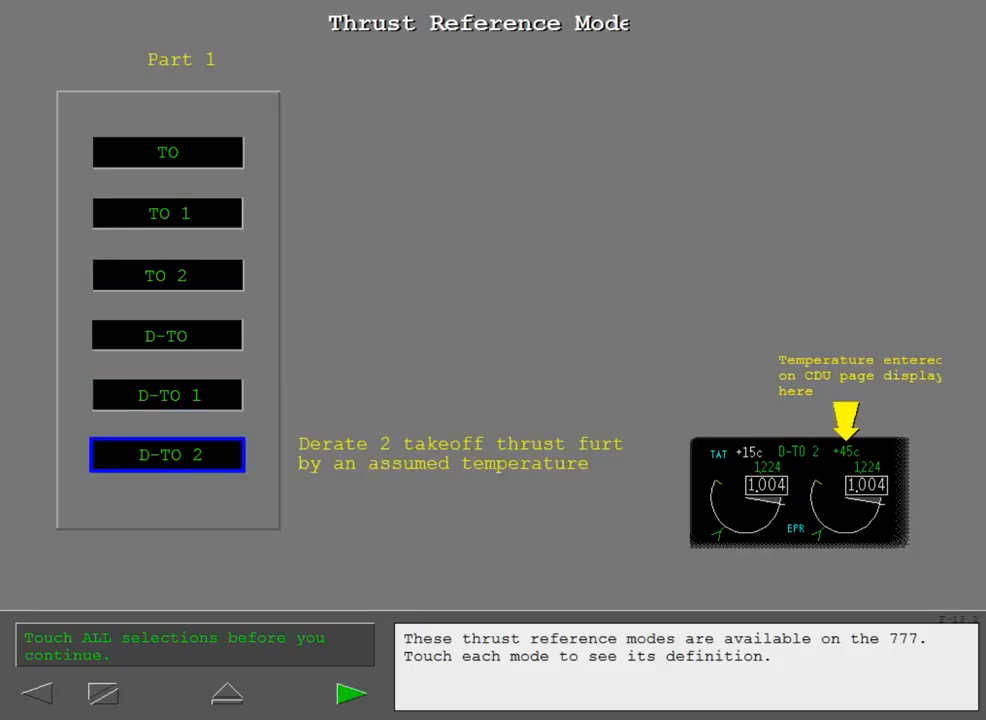
left_click(351, 692)
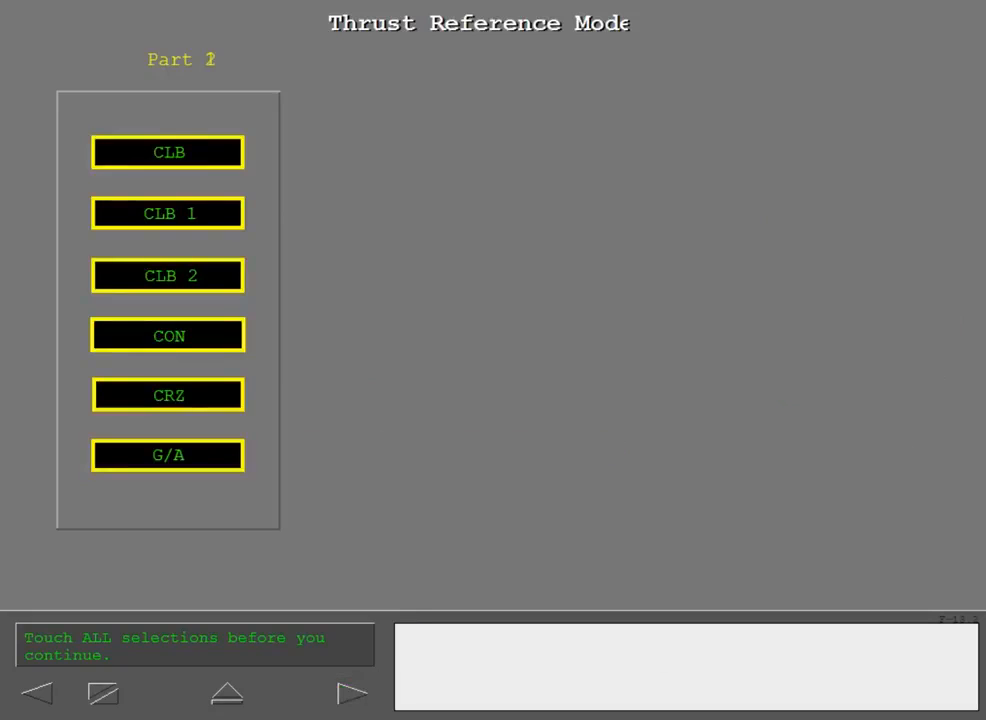
Show the definitions of the CLB, CLB 1, CLB 2, CON, CRZ and G/A thrust modes
left_click(167, 152)
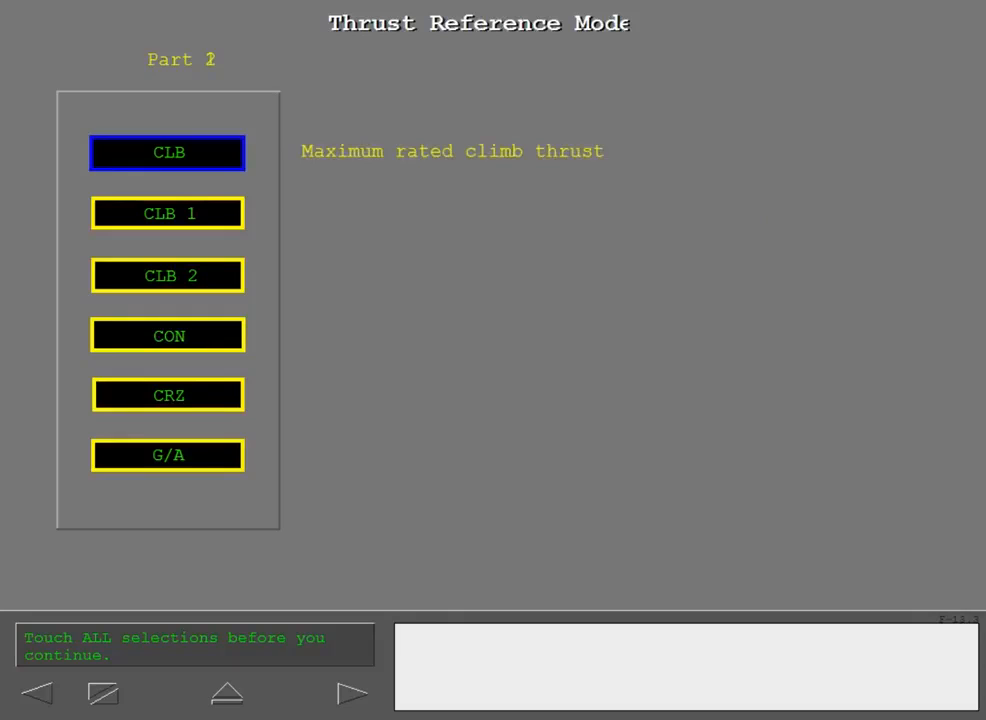
left_click(167, 213)
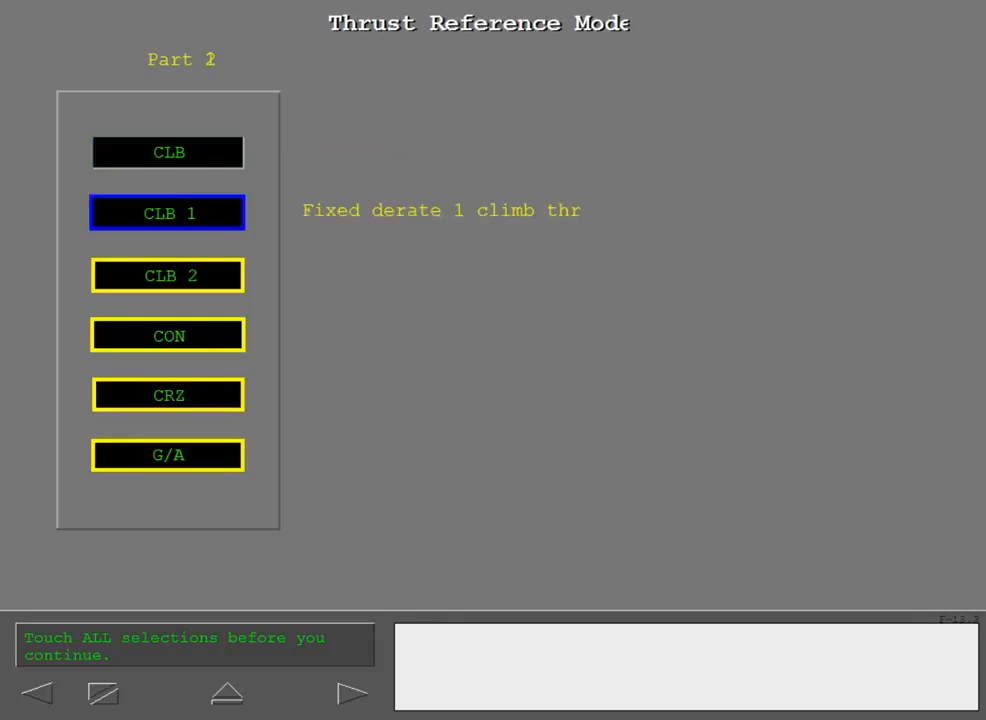
left_click(167, 275)
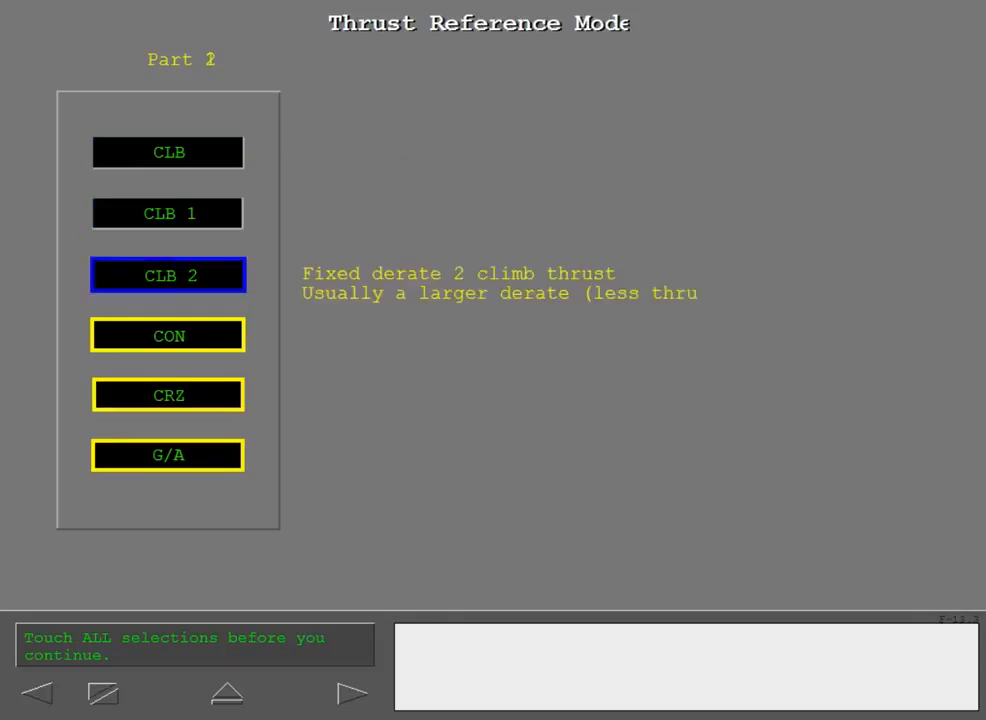
left_click(167, 335)
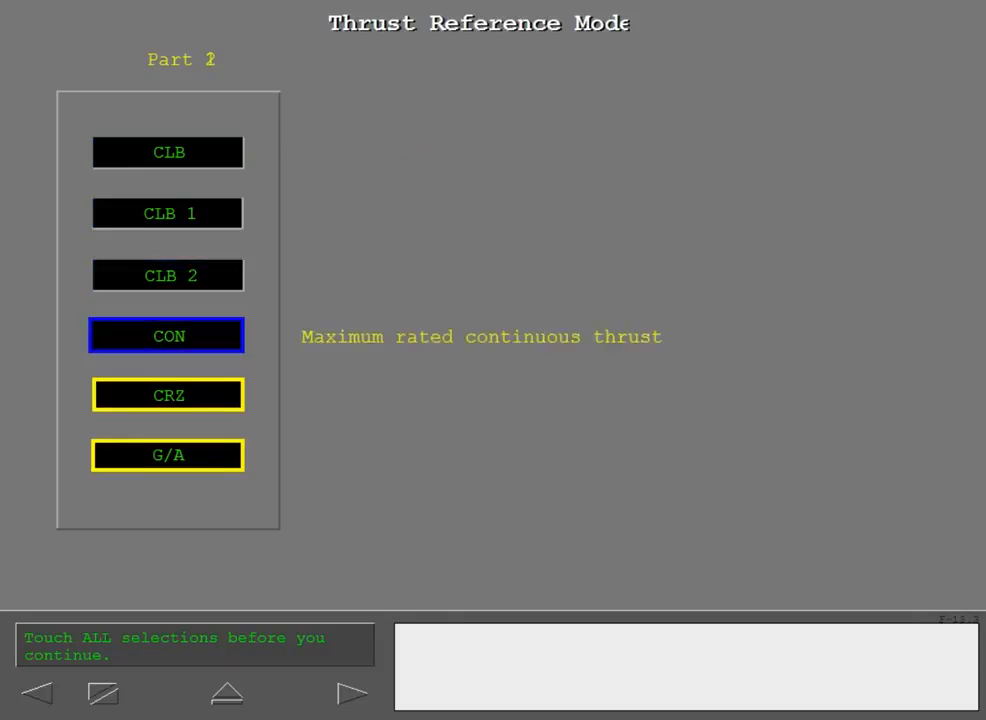
left_click(167, 394)
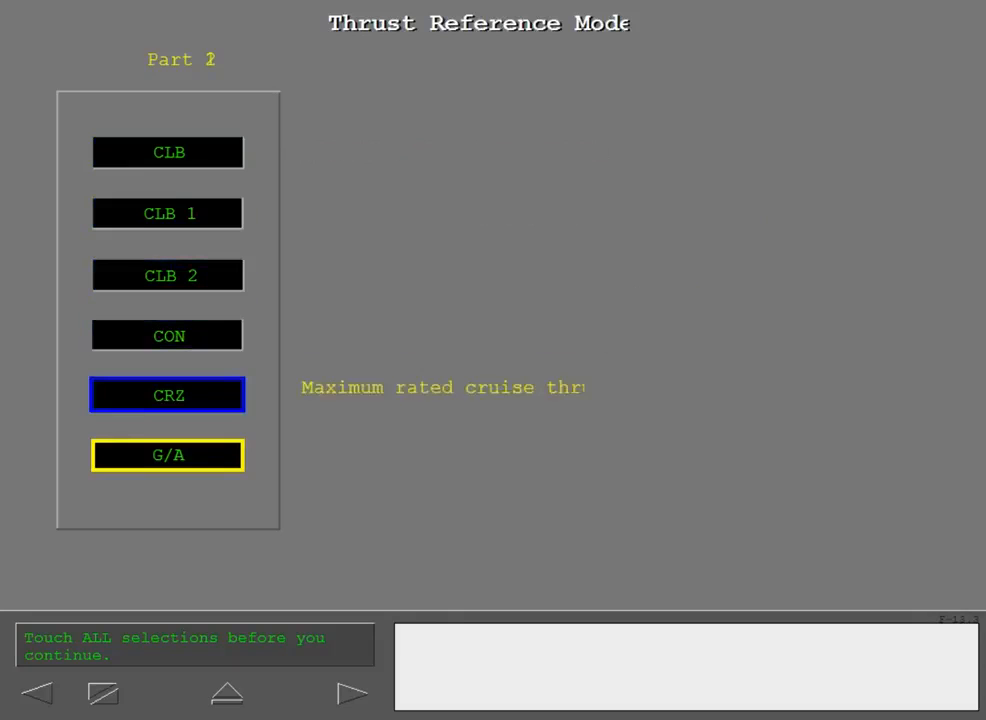
left_click(167, 455)
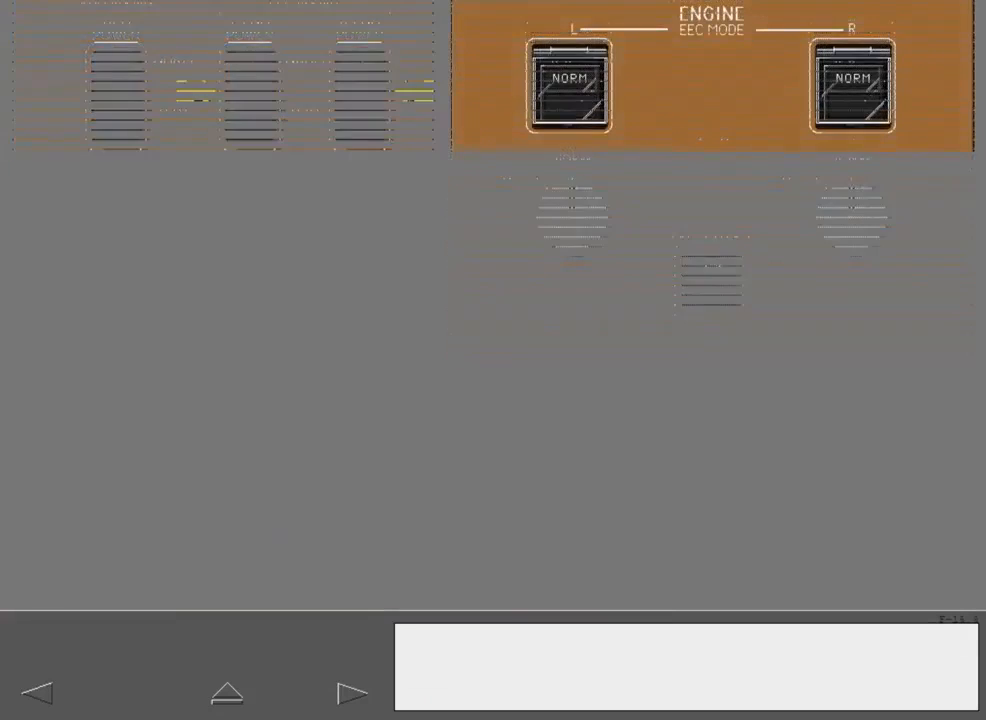
Advance the lesson to the EEC Normal Mode page explaining thrust lever, EEC and fuel metering unit
left_click(353, 692)
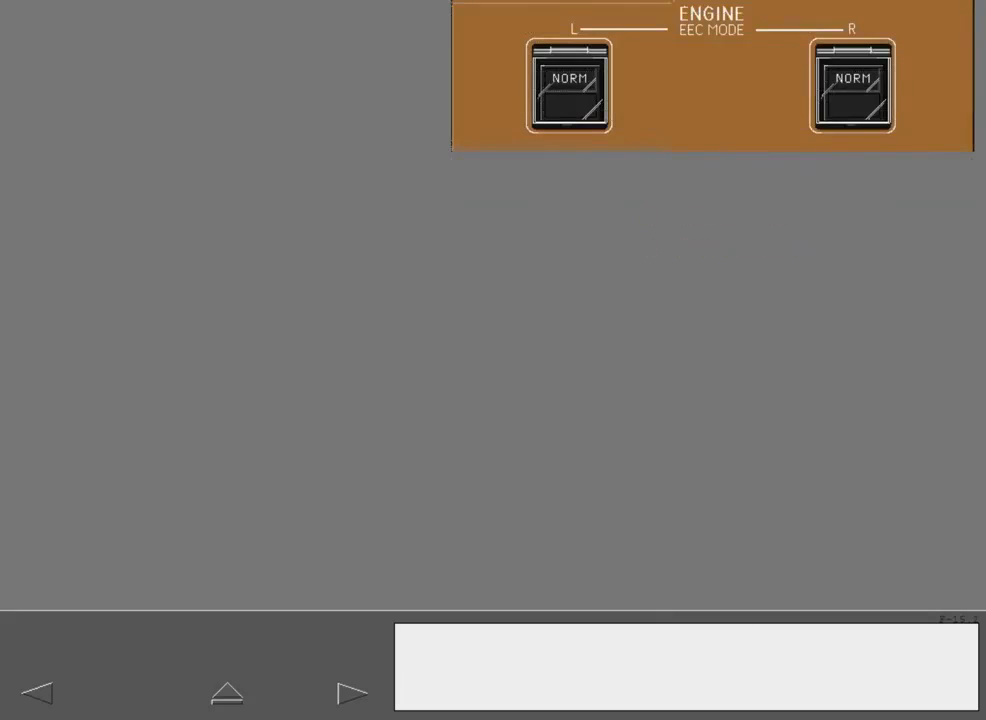
left_click(353, 693)
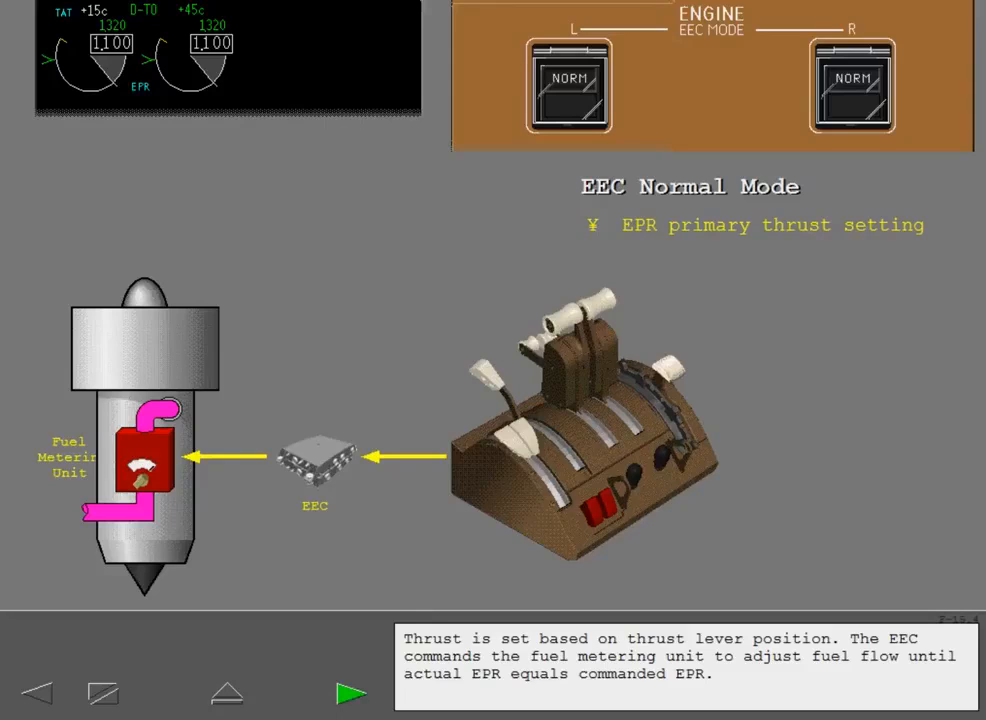
Step past the amber maximum thrust line page to the 1.300 actual EPR comparison
left_click(351, 692)
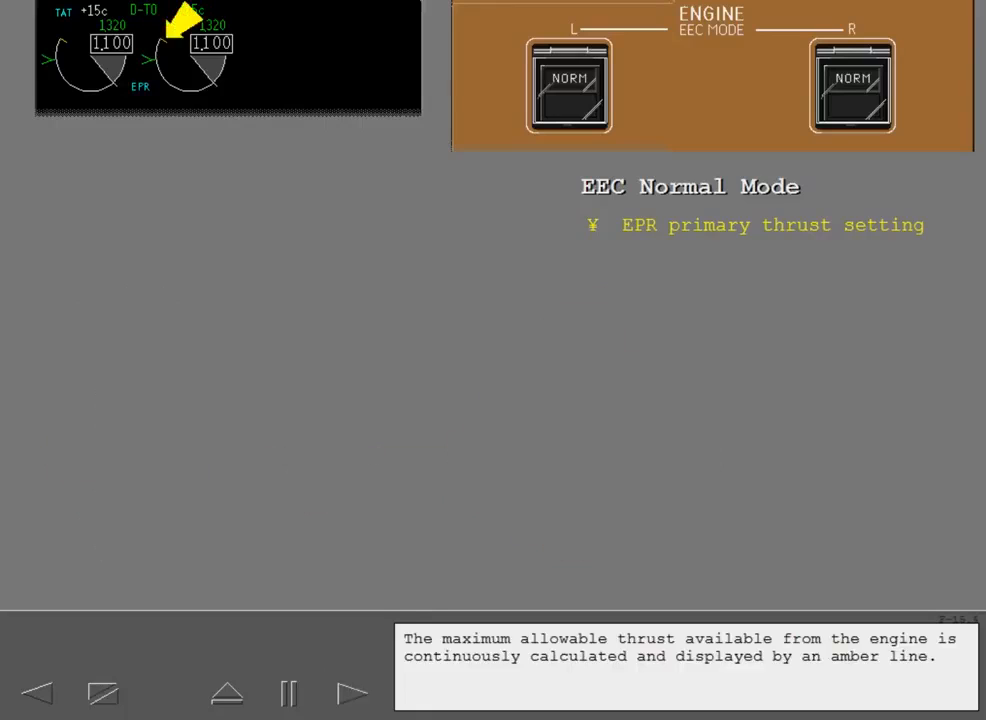
left_click(352, 693)
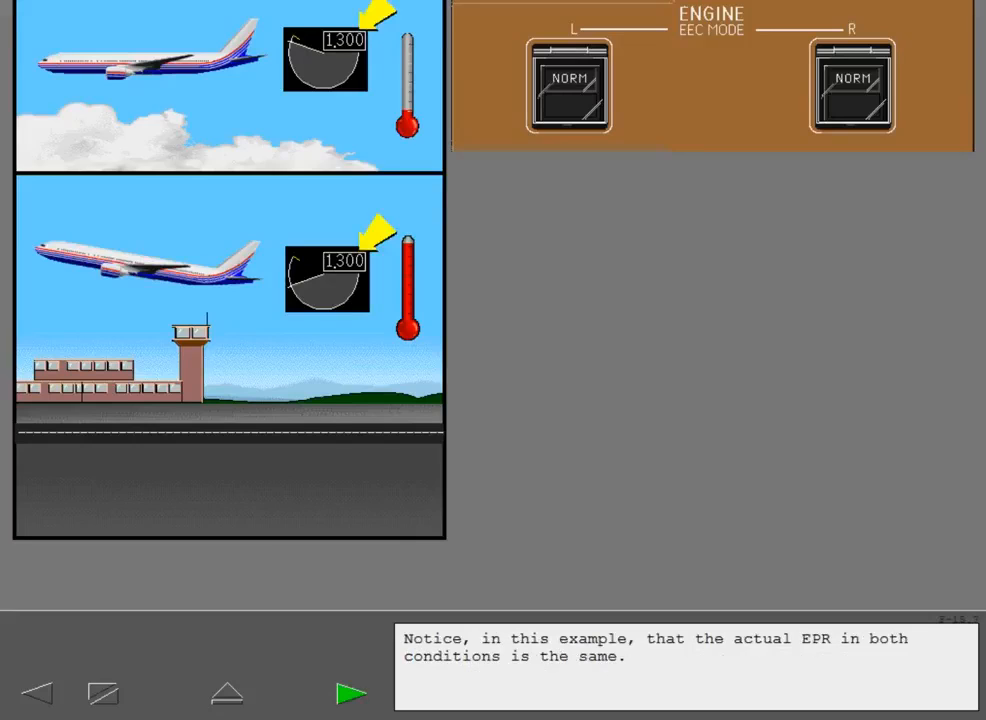
Step through the EEC limit and N1, N2, N3 overspeed protection pages to EEC Idle Modes
left_click(350, 693)
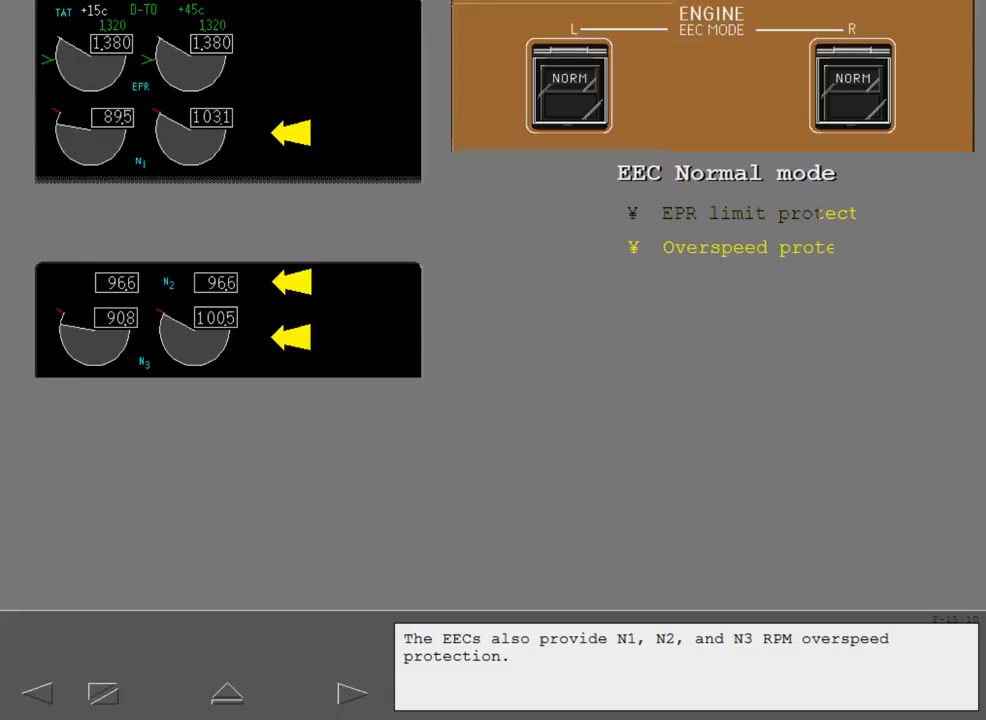
left_click(352, 693)
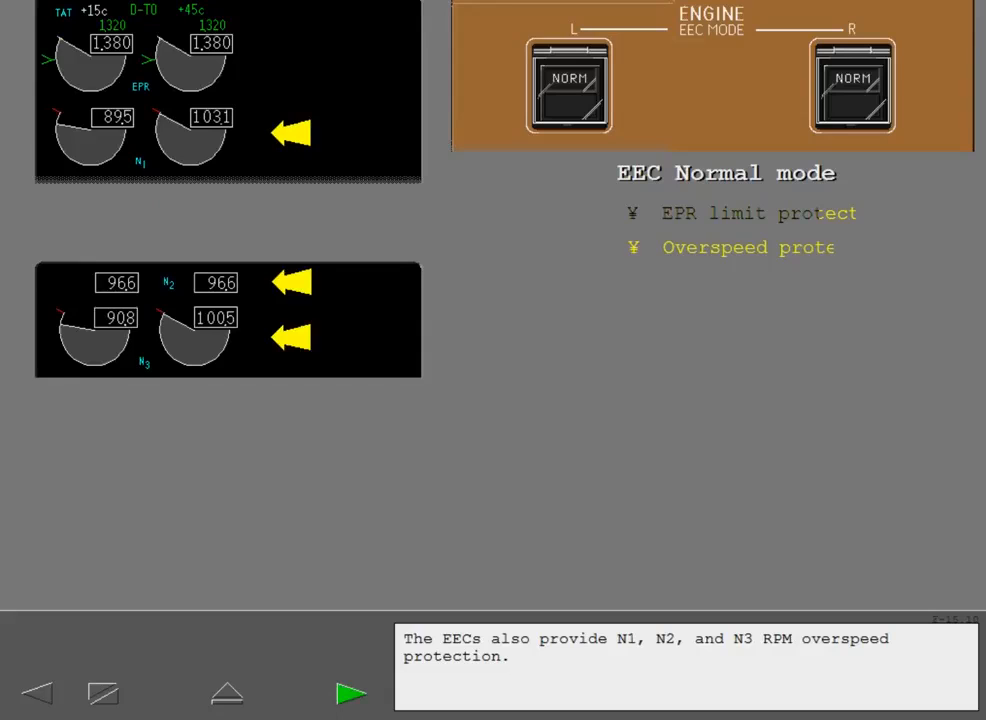
left_click(351, 692)
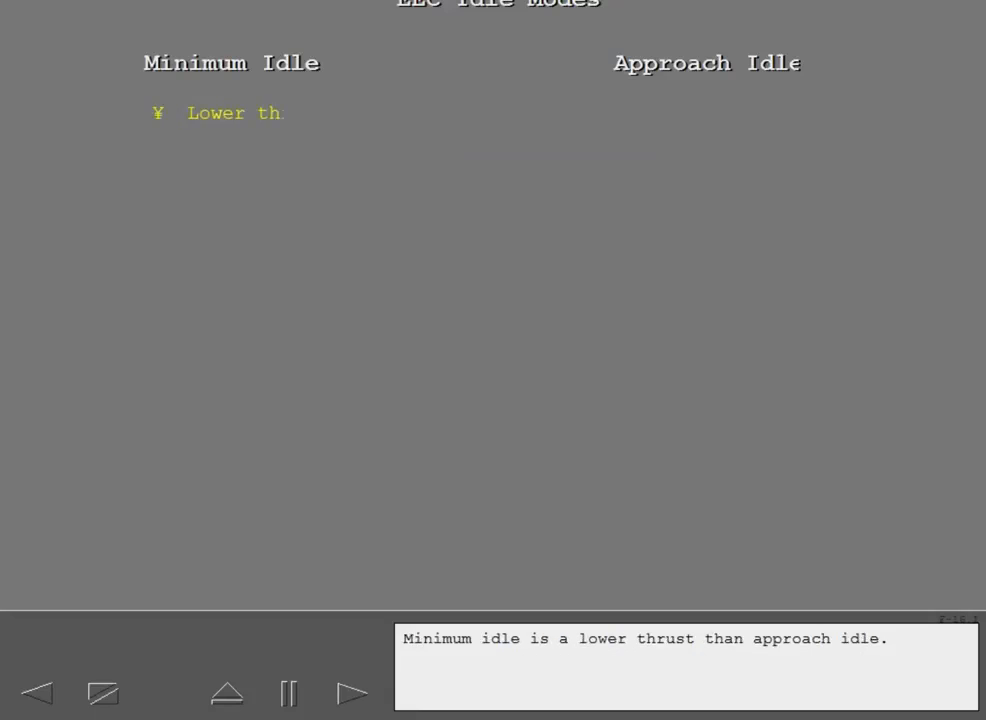
Finish the minimum versus approach idle comparison and reach the EEC alternate mode page
left_click(352, 692)
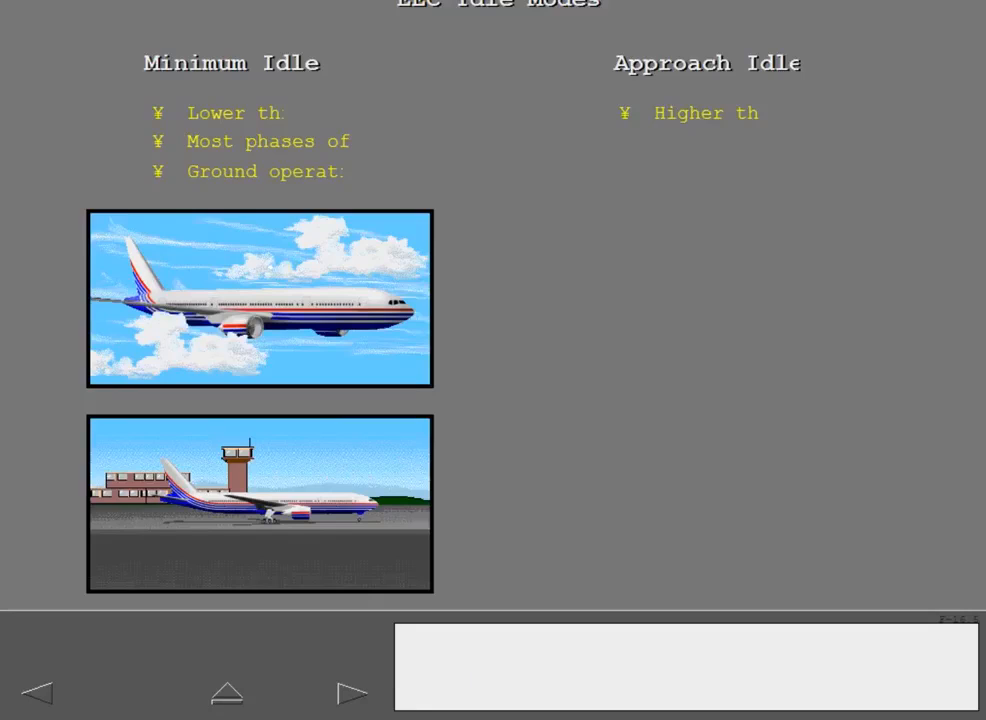
left_click(352, 692)
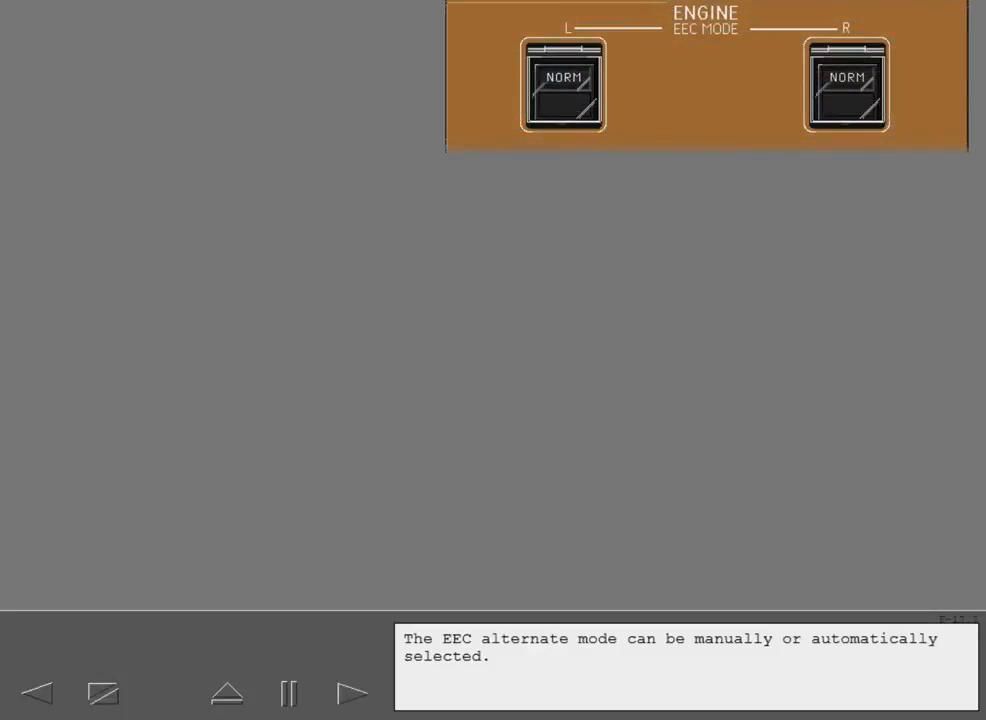
Step through the soft versus hard alternate mode pages to the ENG EEC MODE advisory
left_click(353, 692)
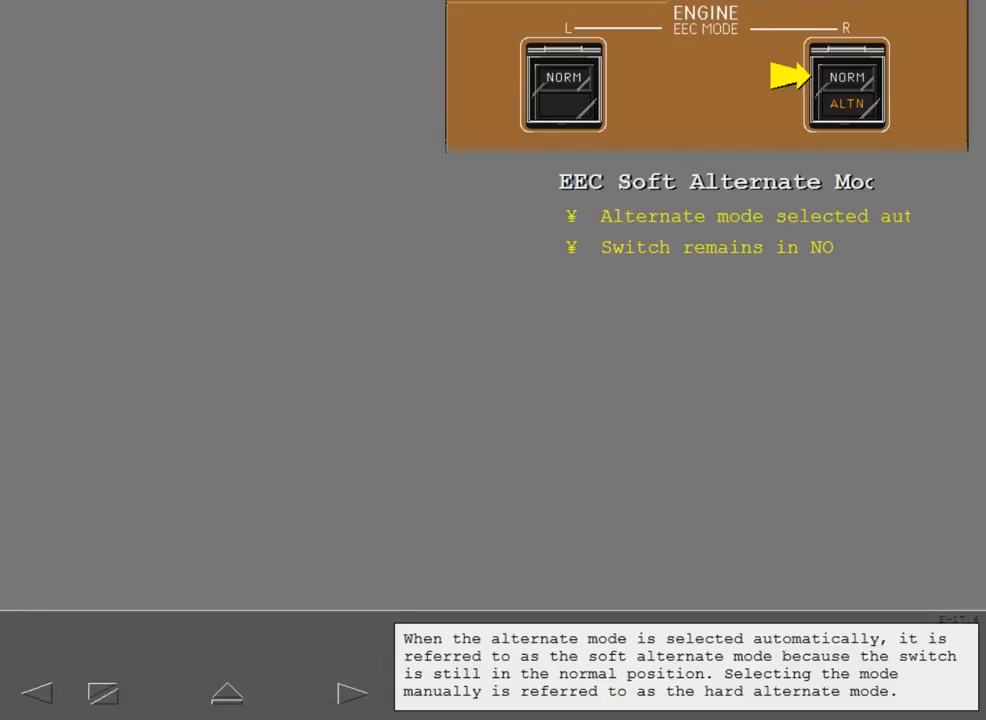
left_click(351, 693)
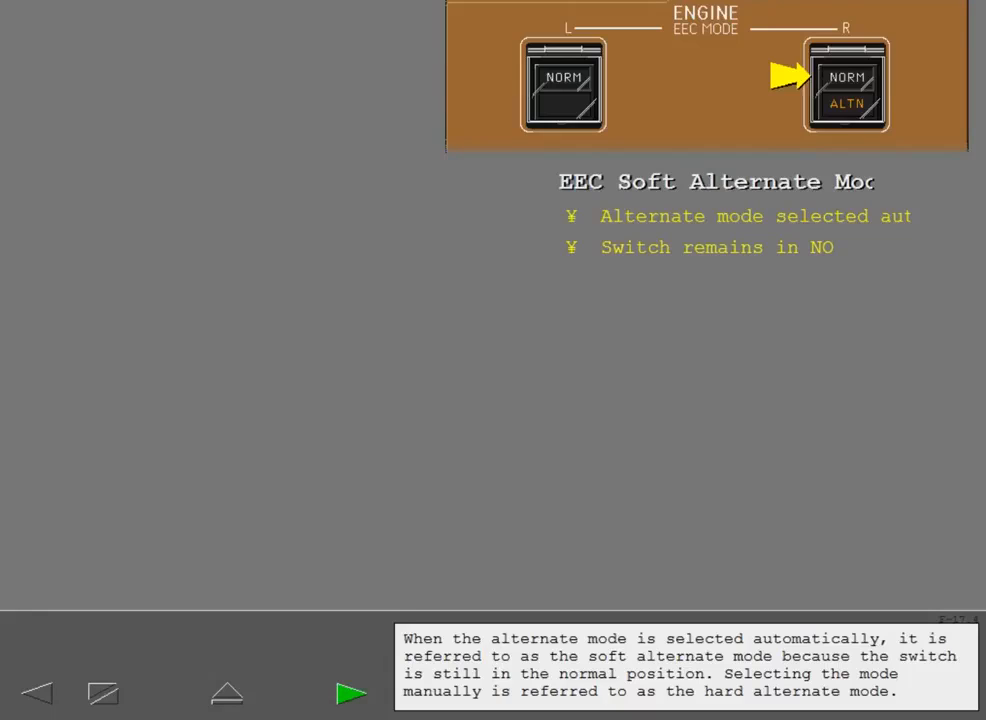
left_click(350, 692)
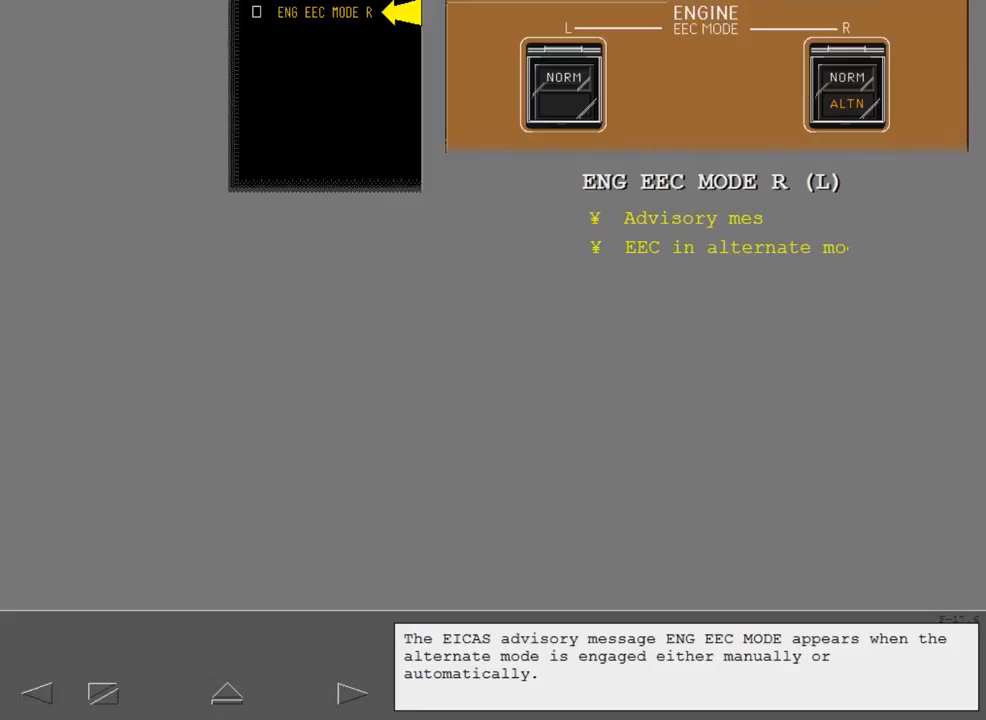
left_click(352, 692)
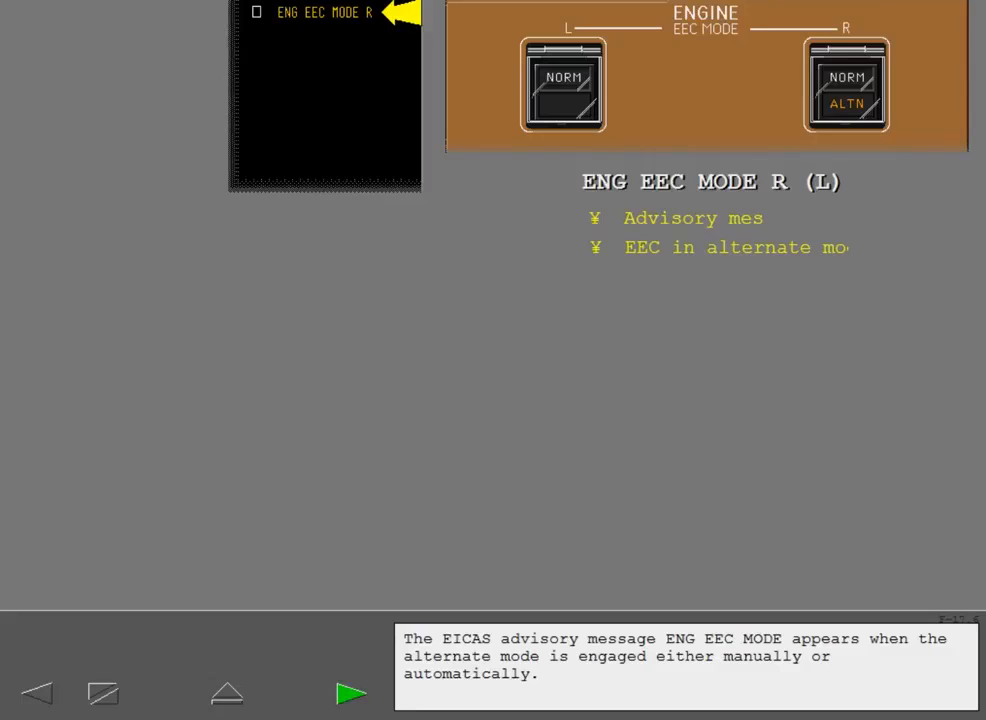
Advance to the Soft Alternate Mode thrust lever page prompting the right EEC switch
left_click(351, 693)
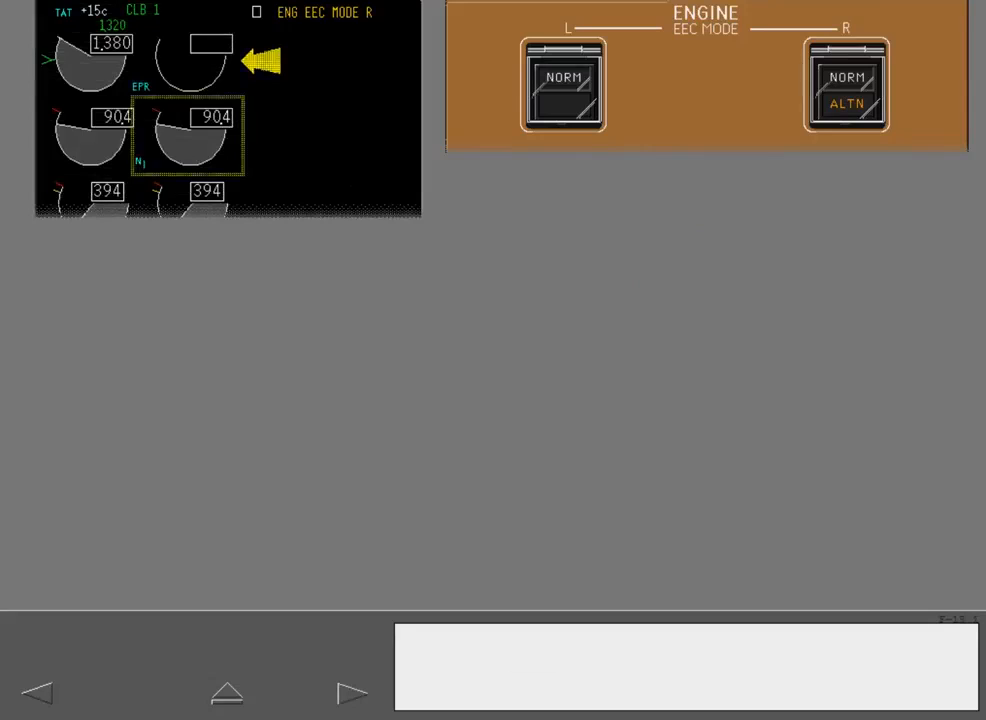
left_click(353, 692)
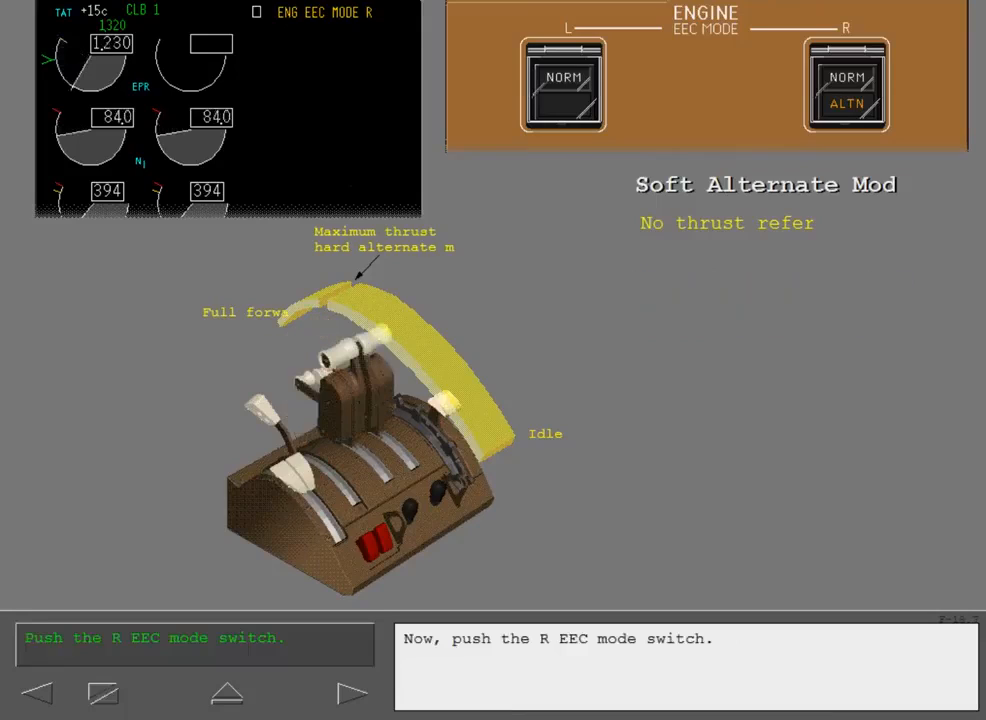
Push the right EEC MODE switch to try selecting hard alternate mode
left_click(845, 85)
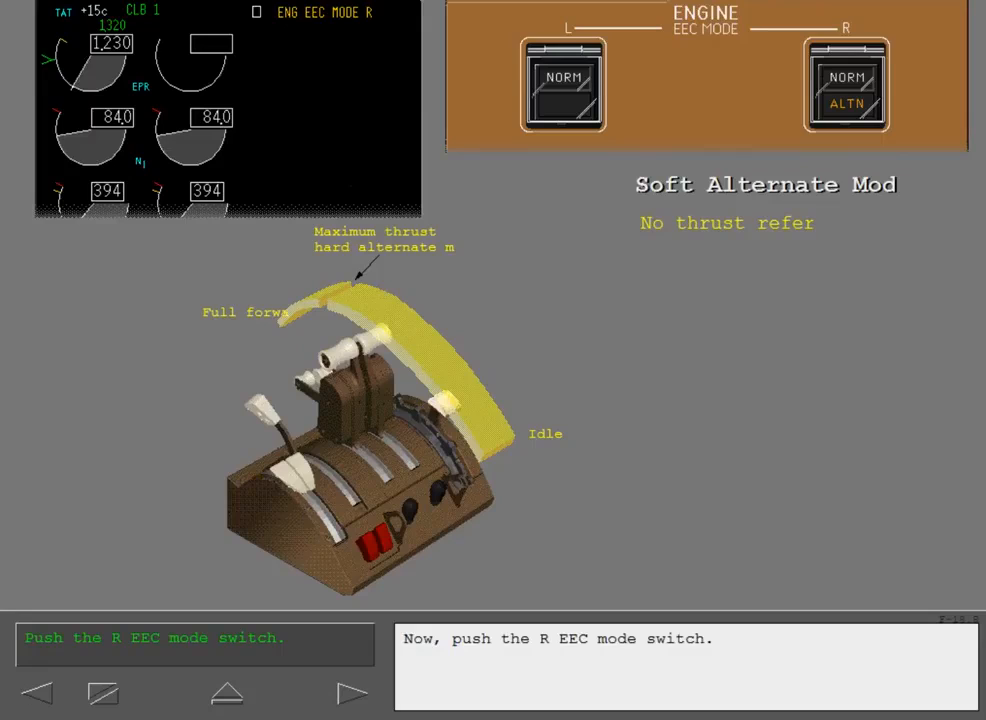
Switch the right and then left EEC MODE switches to ALTN
left_click(845, 85)
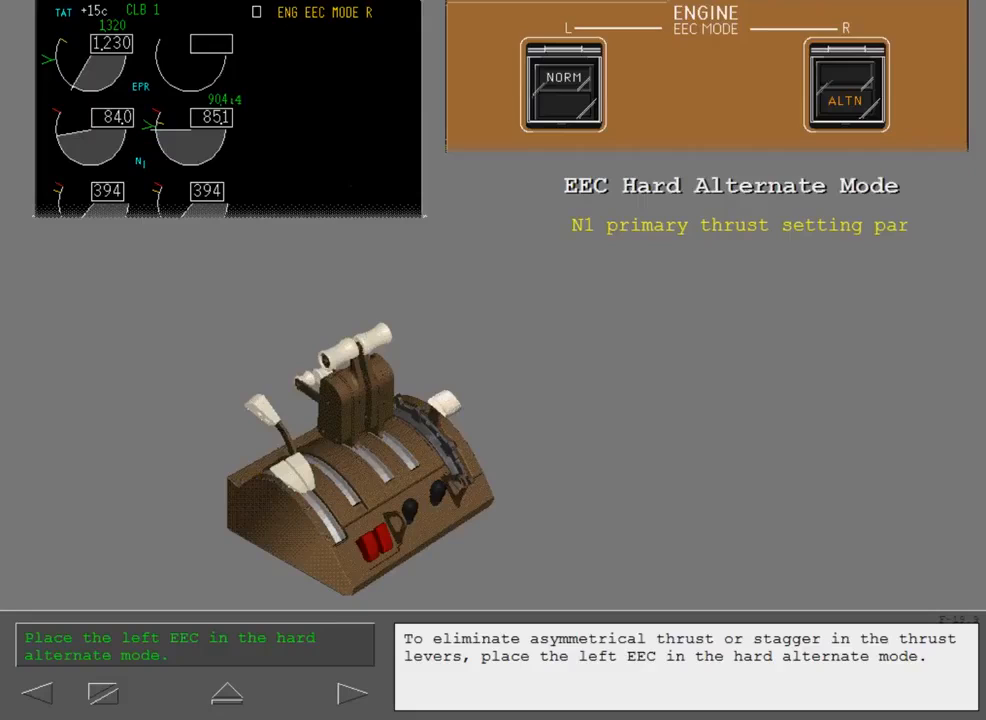
left_click(562, 85)
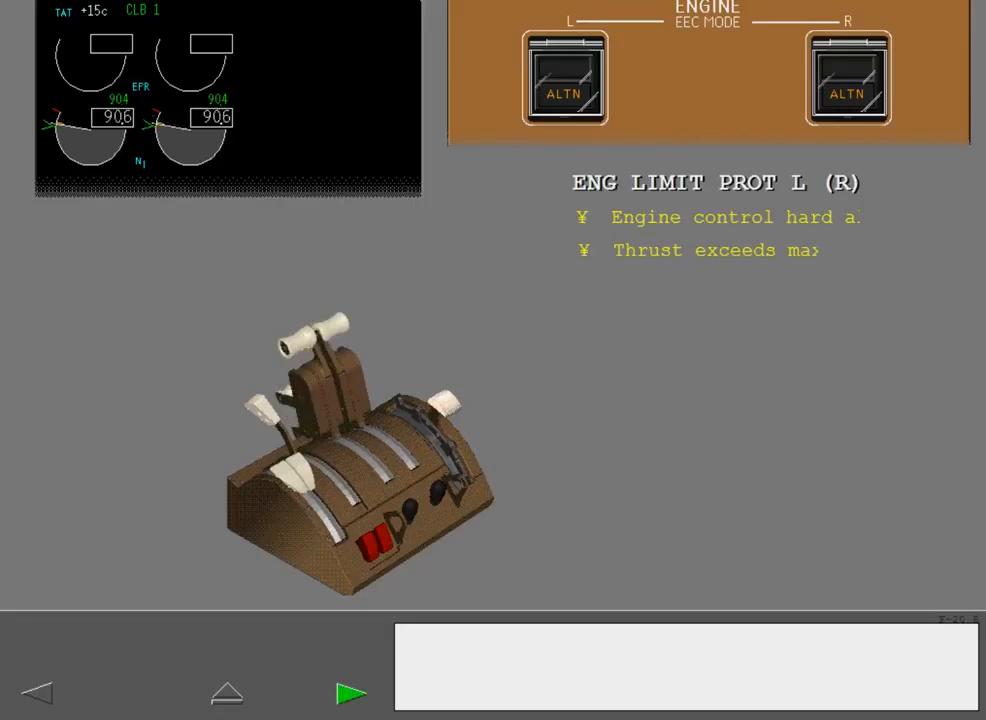
Move to the ENG RPM LIMITED L (R) message page
left_click(352, 692)
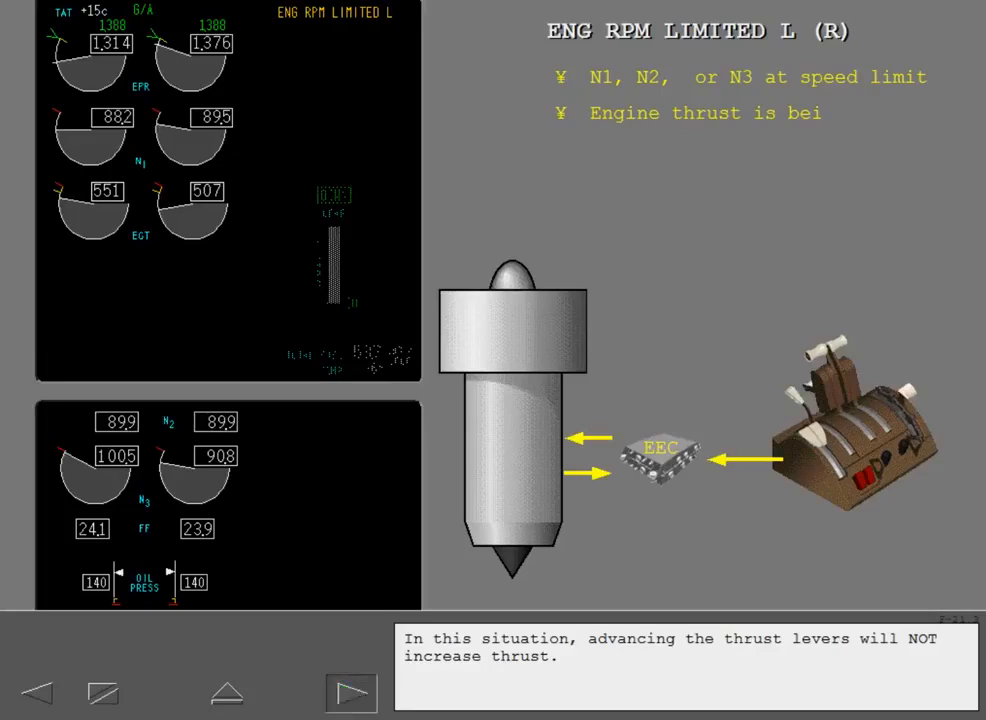
Advance past the ENG IDLE DISAGREE page to the ENG THRUST, ENG CONTROL and ENG FAIL messages
left_click(351, 692)
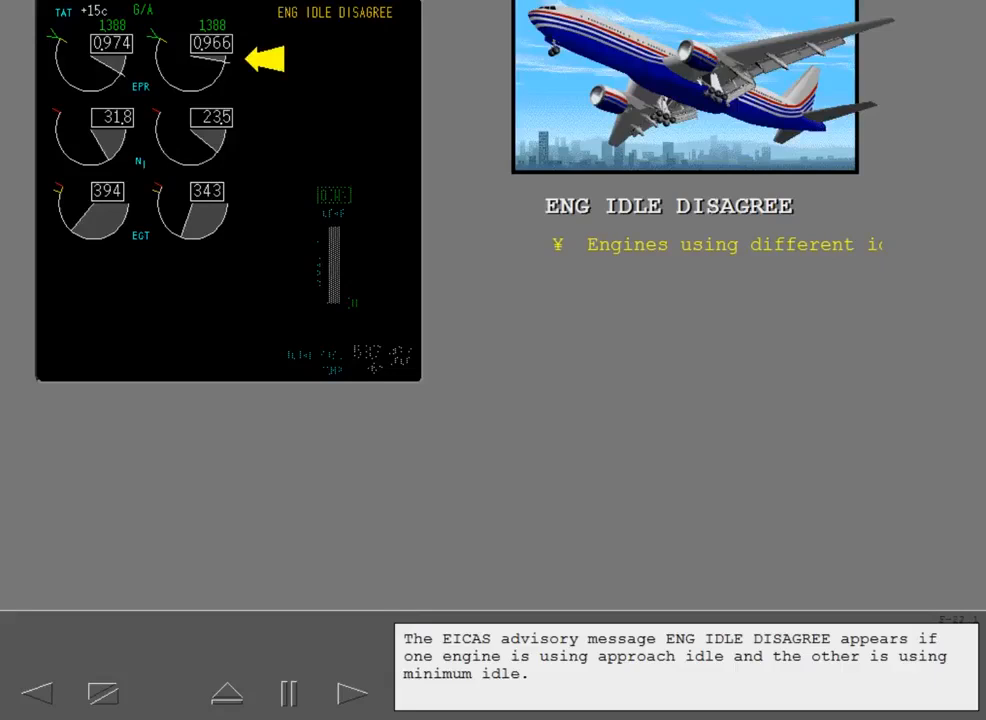
left_click(353, 692)
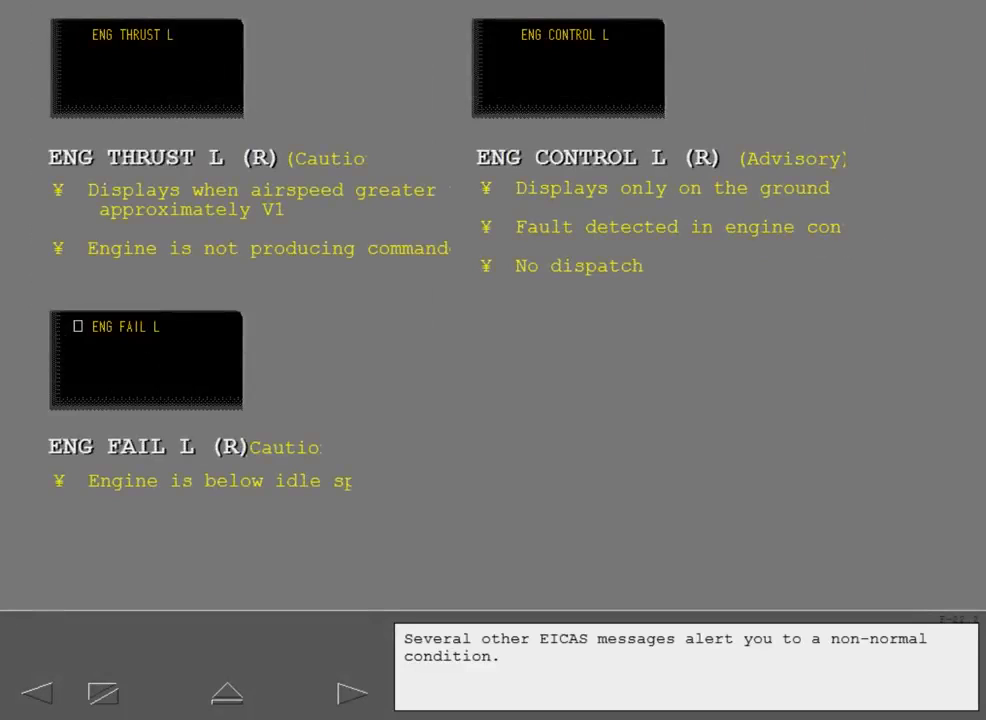
Begin the engine-failure-during-takeoff animation with the aircraft on the runway
left_click(352, 692)
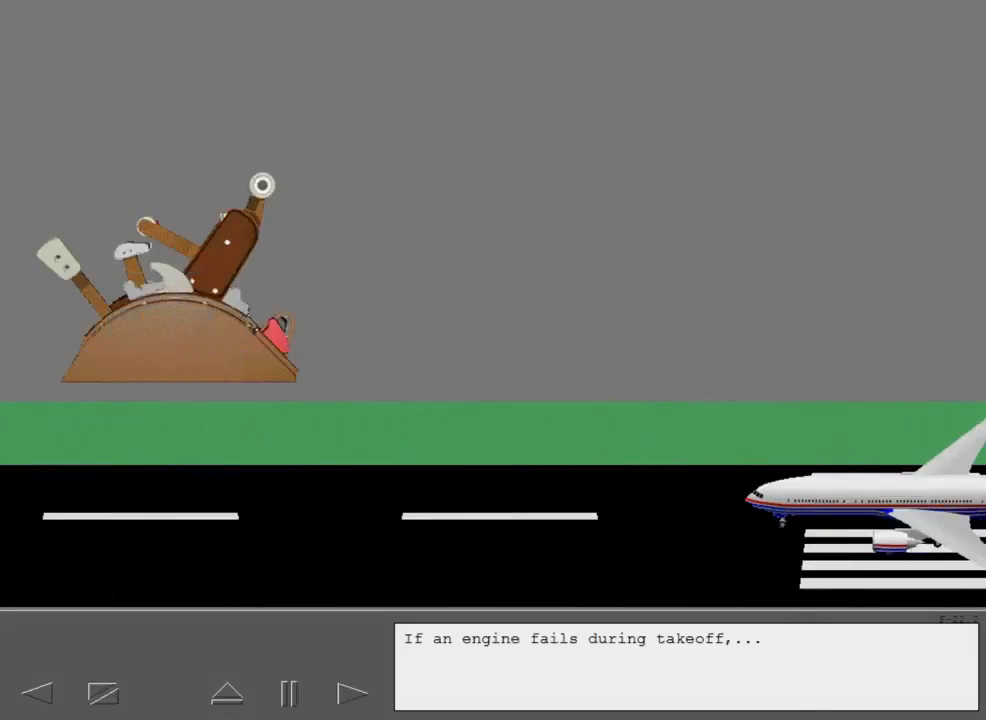
left_click(288, 692)
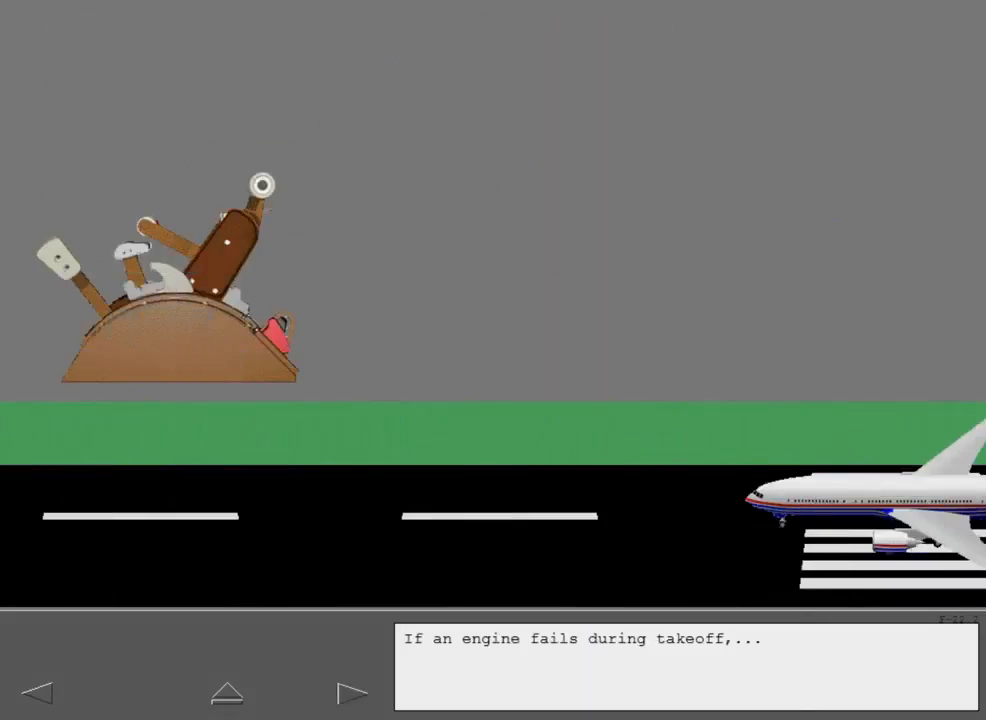